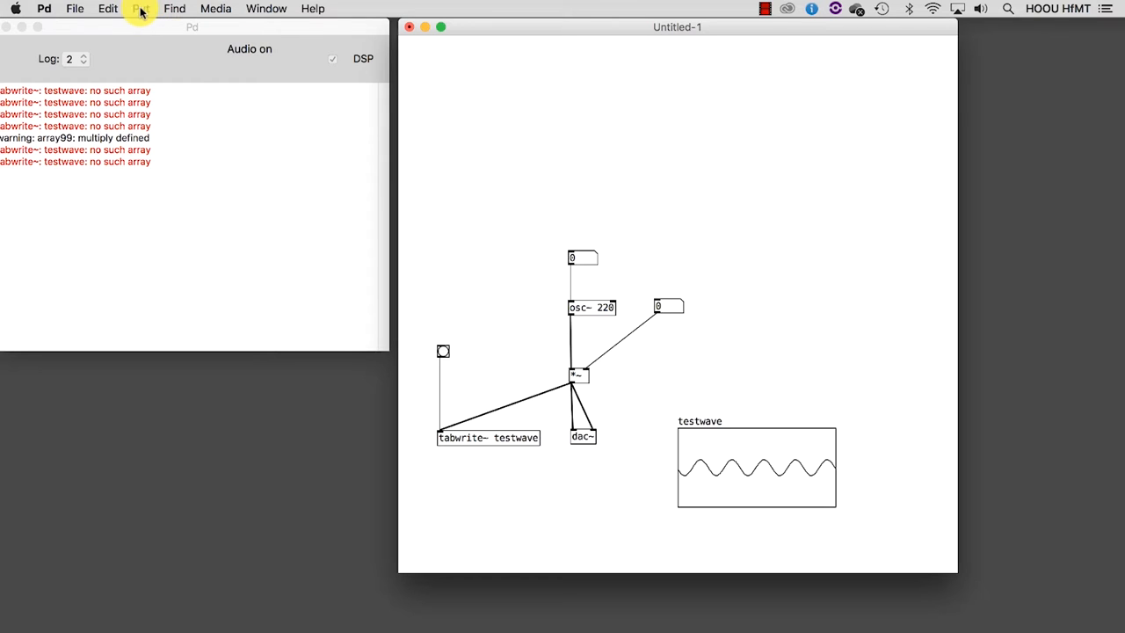
- Add a vertical slider above the amplitude number box and adjust its upper range in Properties
left_click(141, 7)
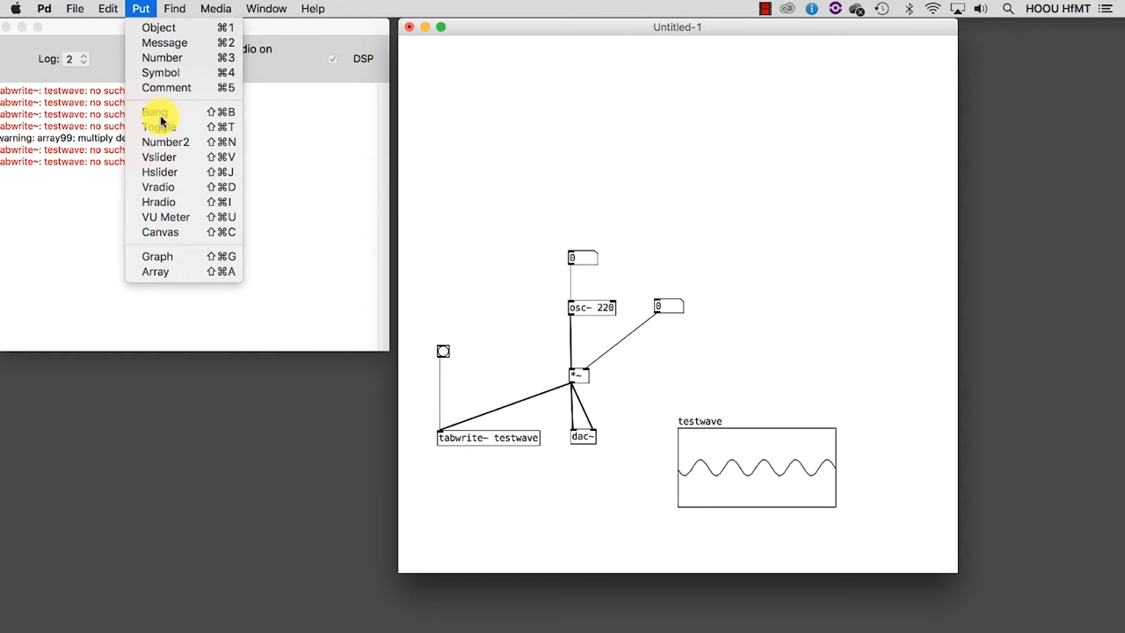
left_click(159, 157)
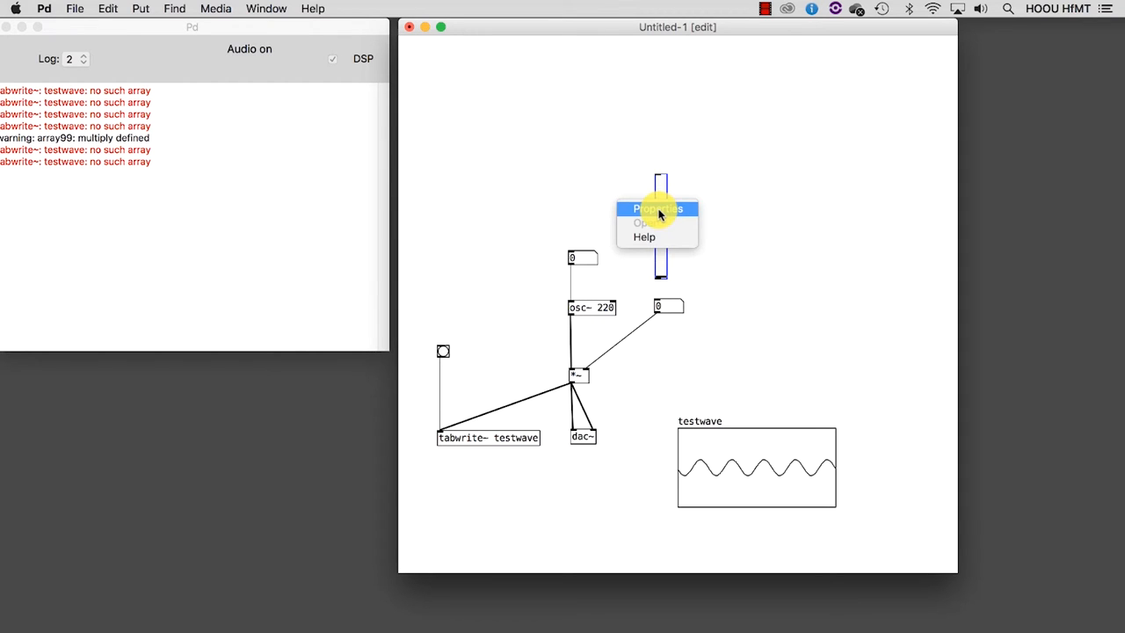
left_click(658, 208)
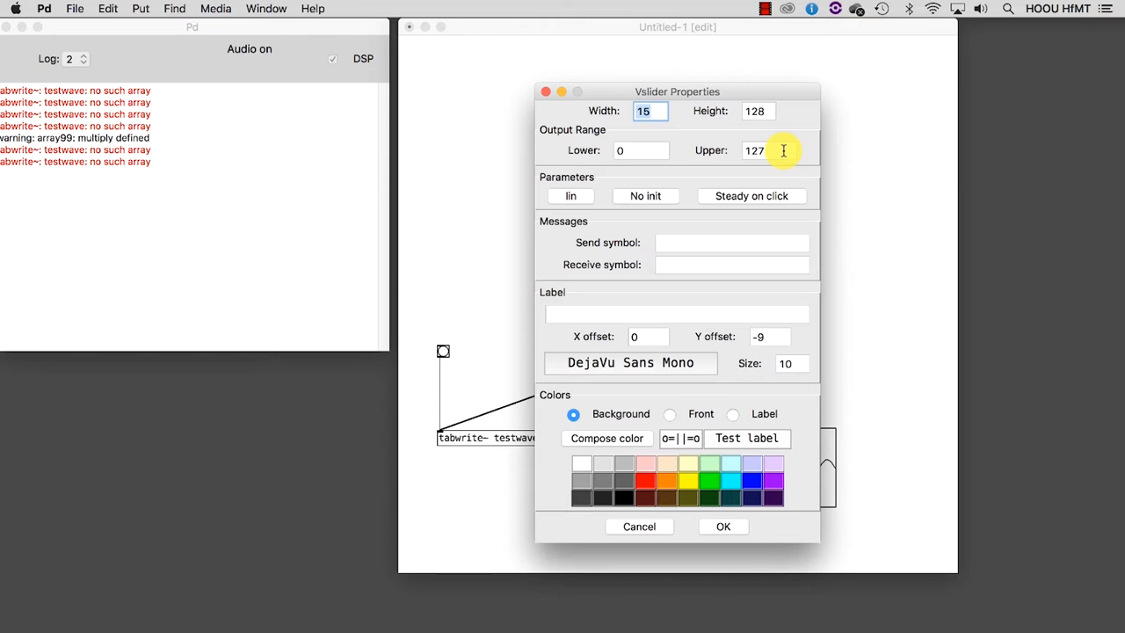
key("Backspace")
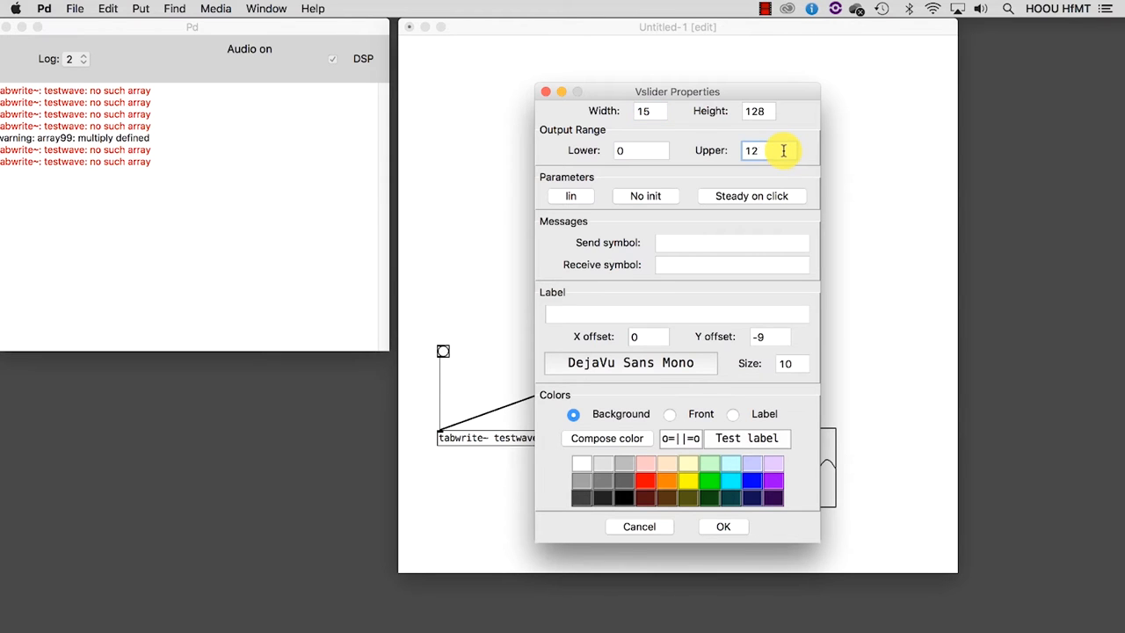
left_click(723, 526)
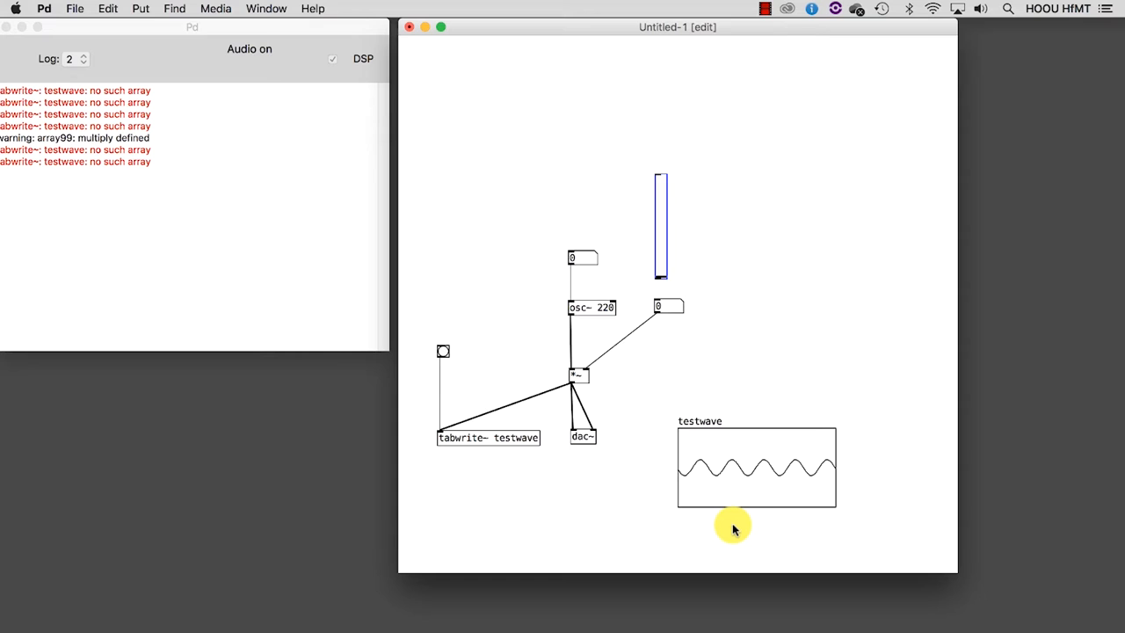
mouse_move(686, 405)
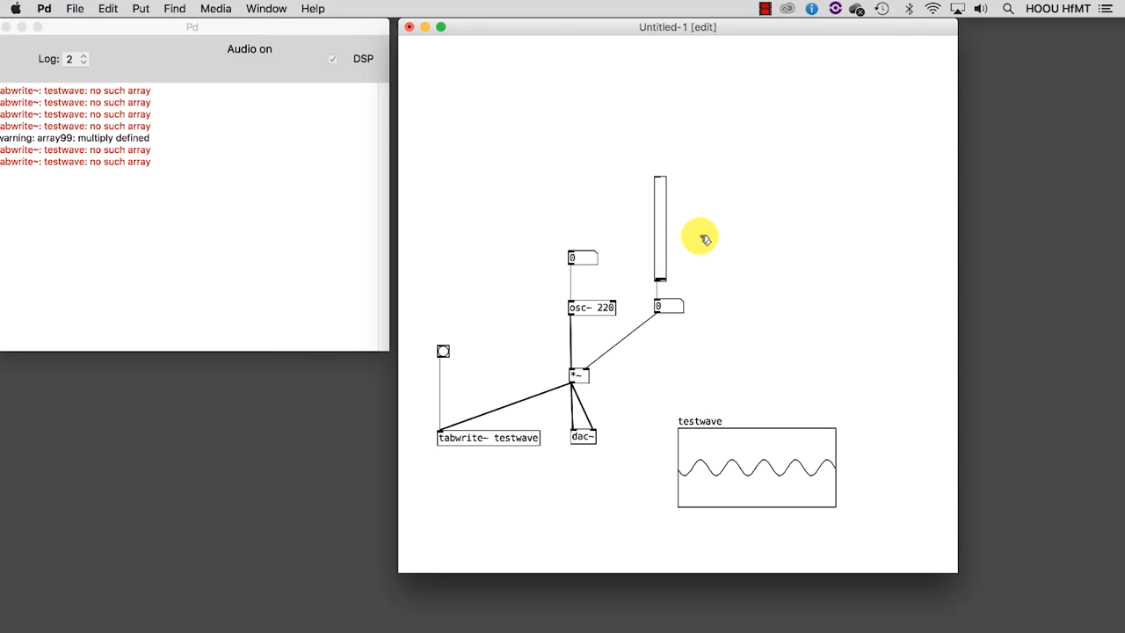
- Add a horizontal slider above the frequency box with lower limit 50, wire it and play the frequency
left_click(140, 7)
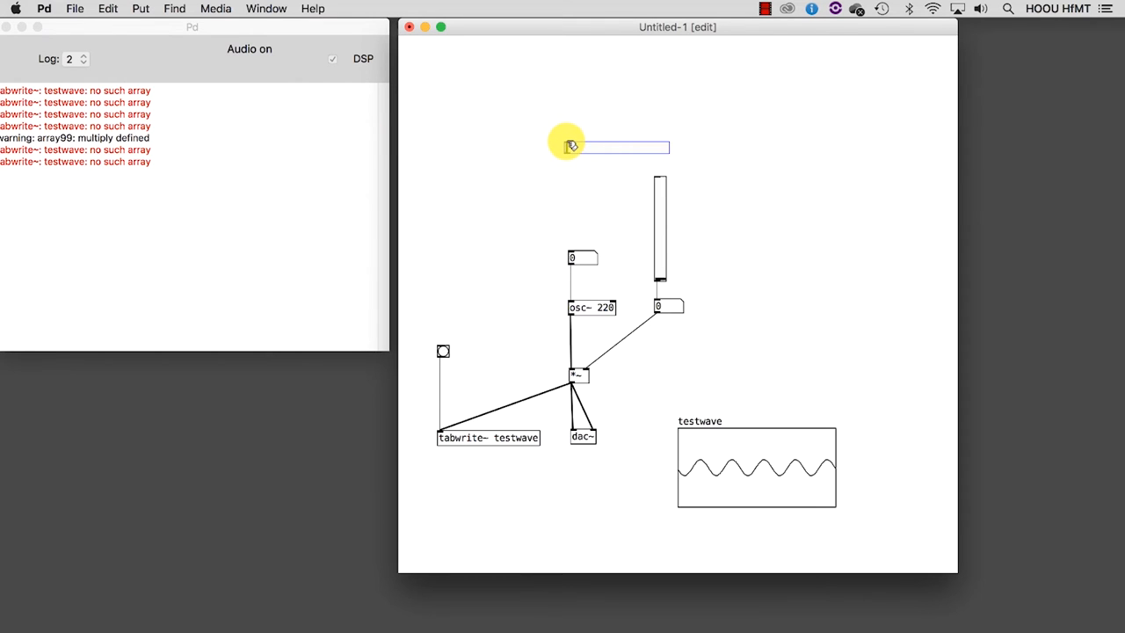
left_click_drag(570, 155, 571, 255)
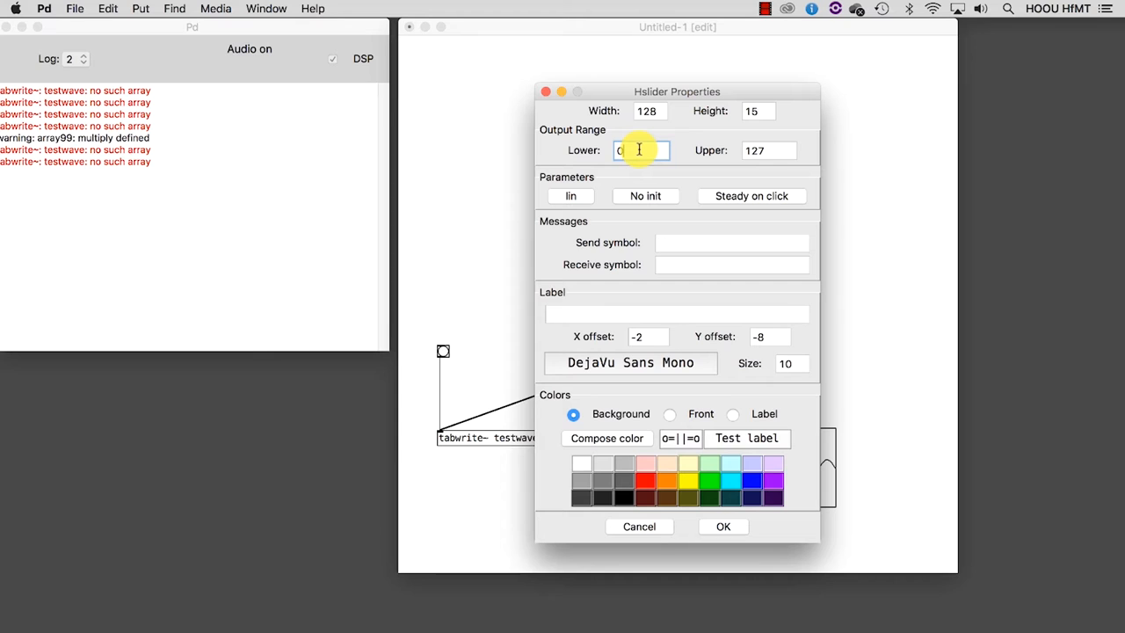
type("50")
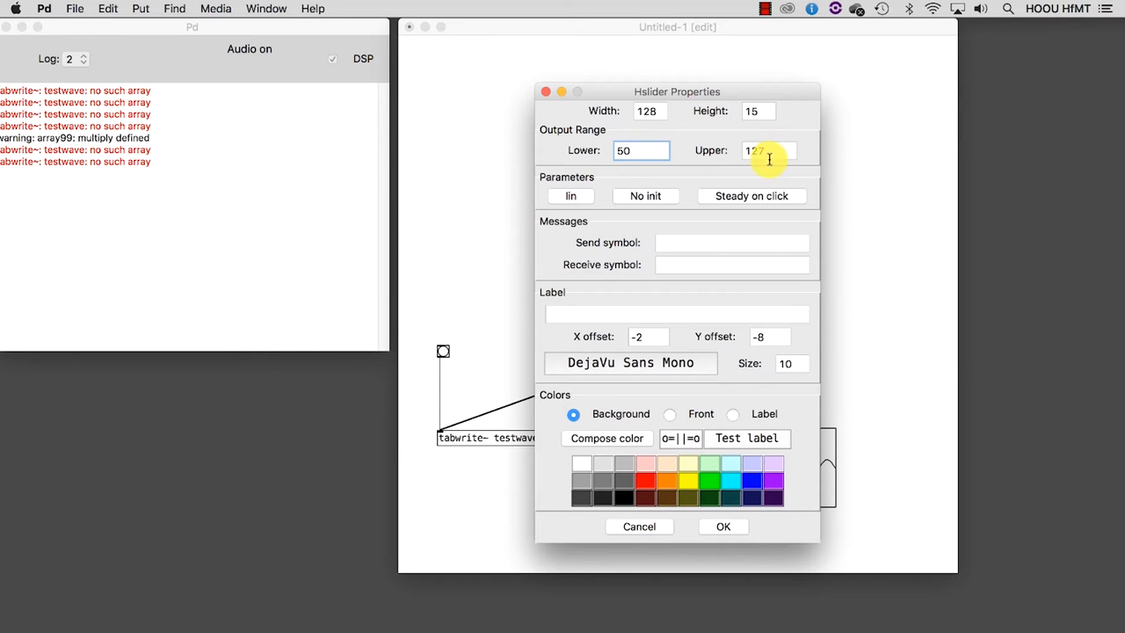
type("100")
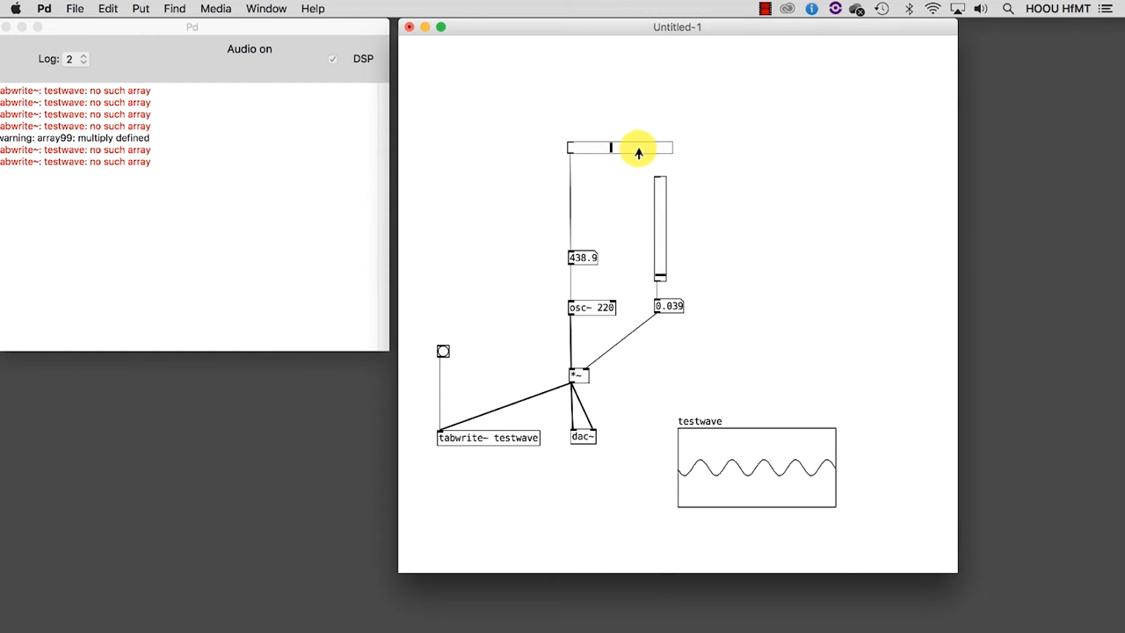
left_click_drag(633, 147, 569, 148)
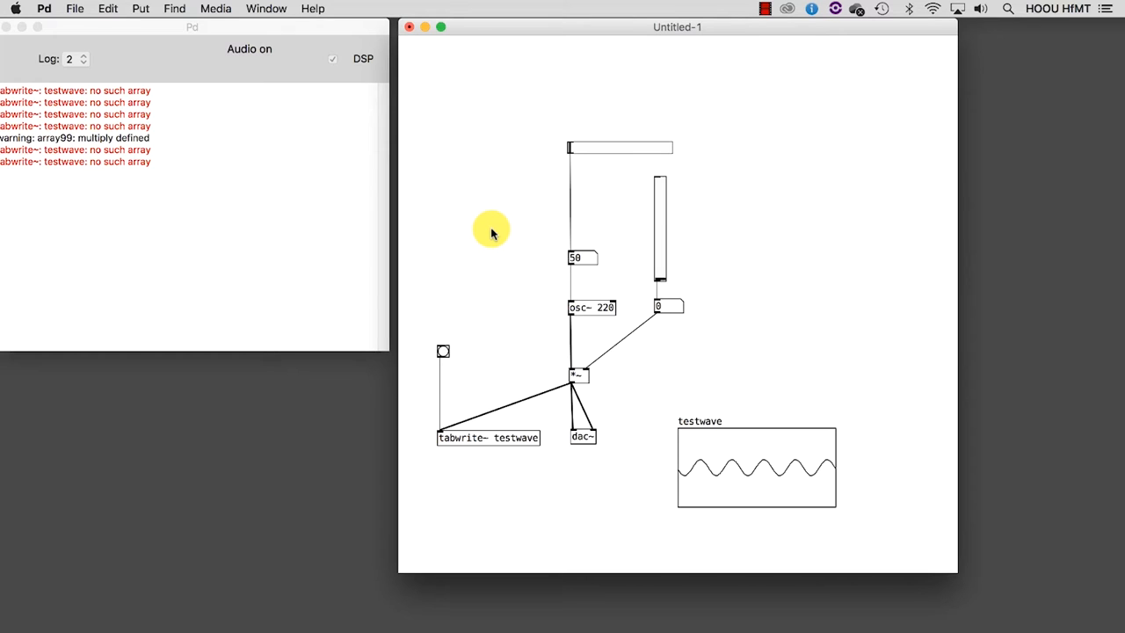
mouse_move(732, 246)
type("line~")
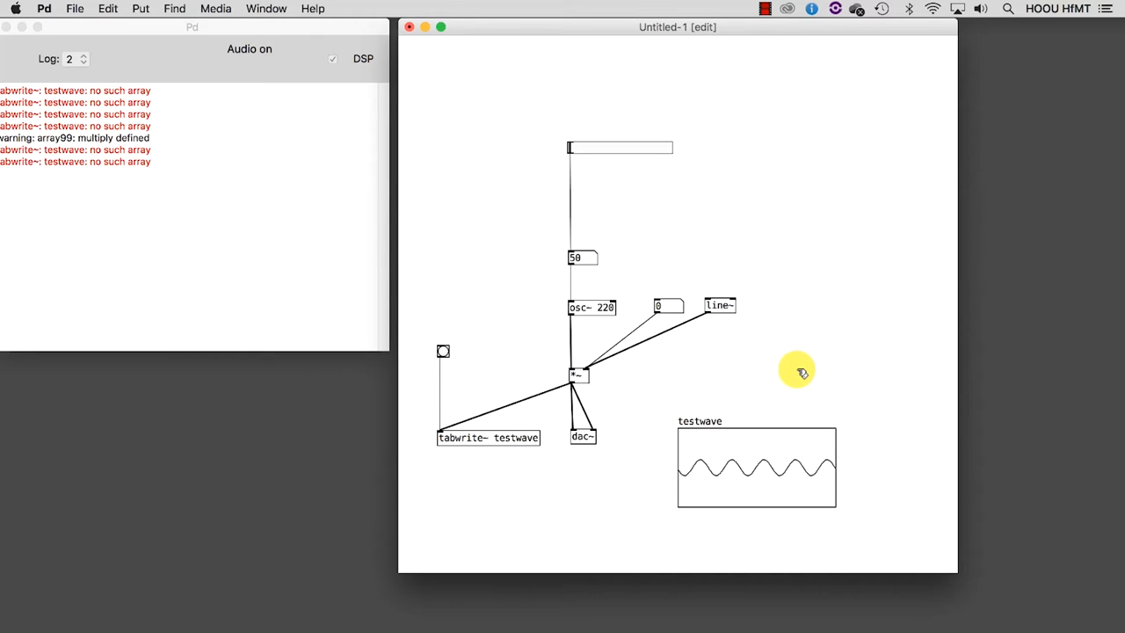
mouse_move(710, 250)
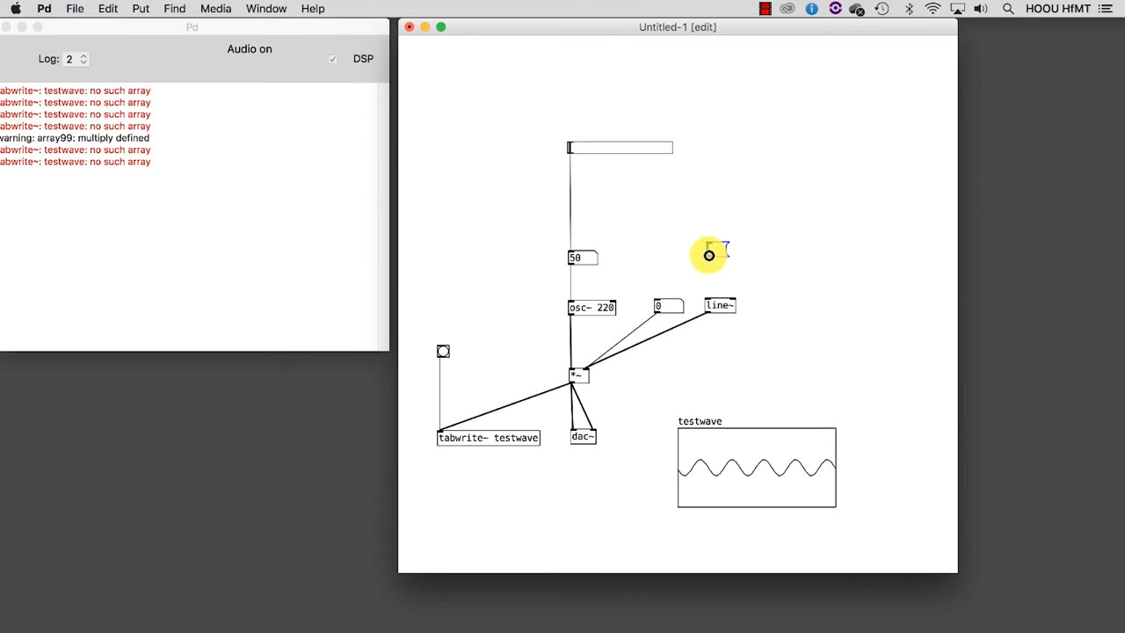
- Add message boxes '1 5000' and '0 1000' feeding line~, then raise the frequency with the slider
left_click(141, 7)
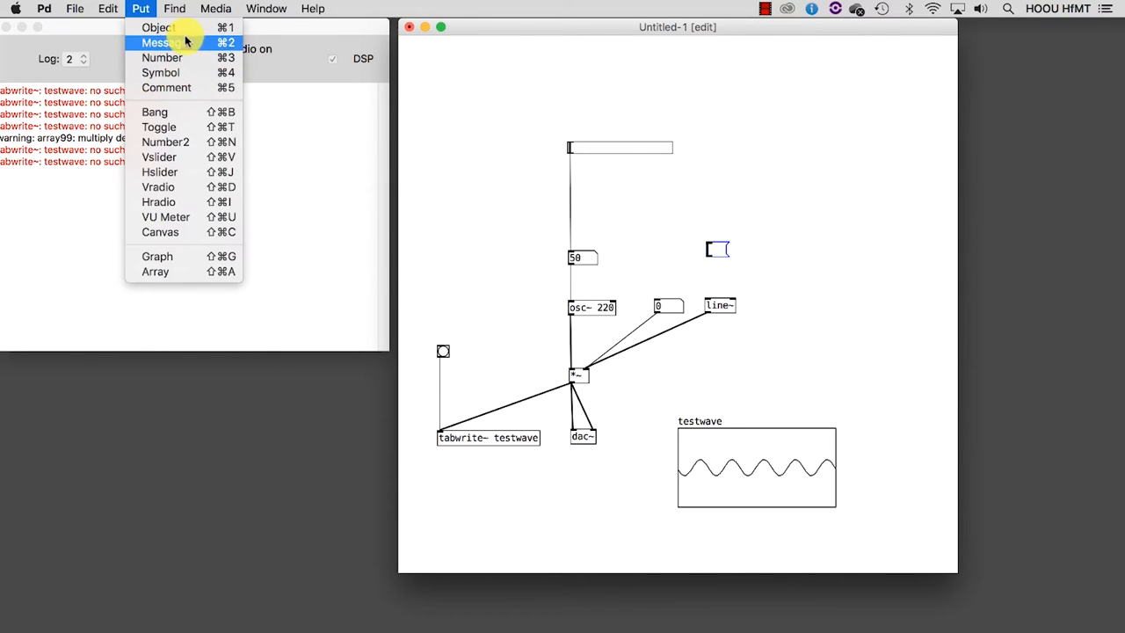
mouse_move(774, 237)
type("1 5")
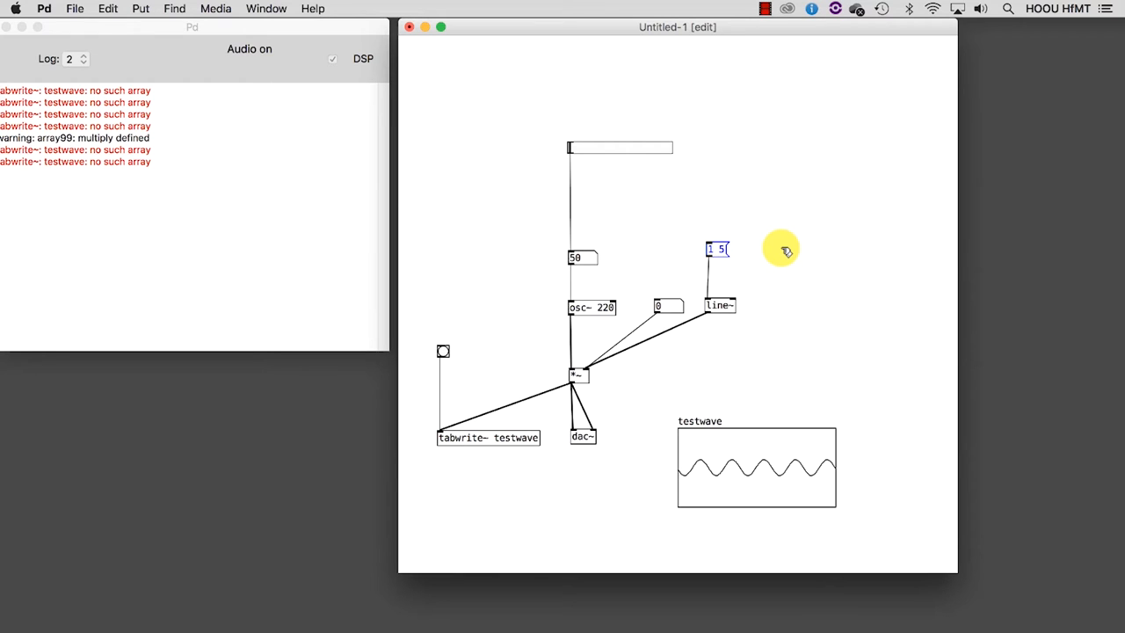
type("000")
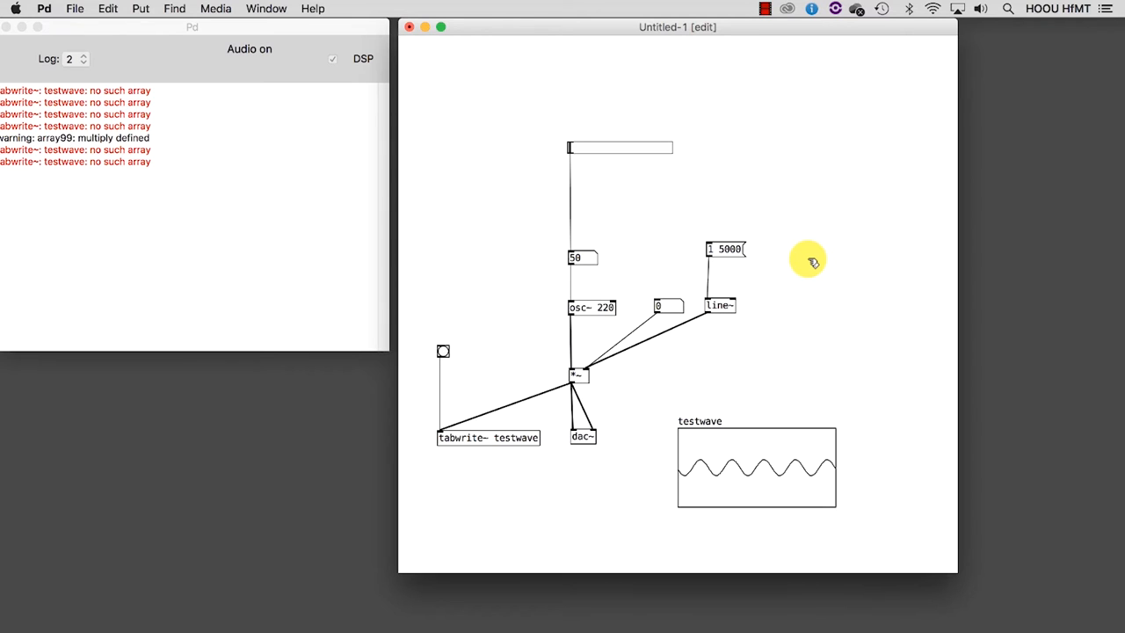
mouse_move(798, 253)
type("0 1")
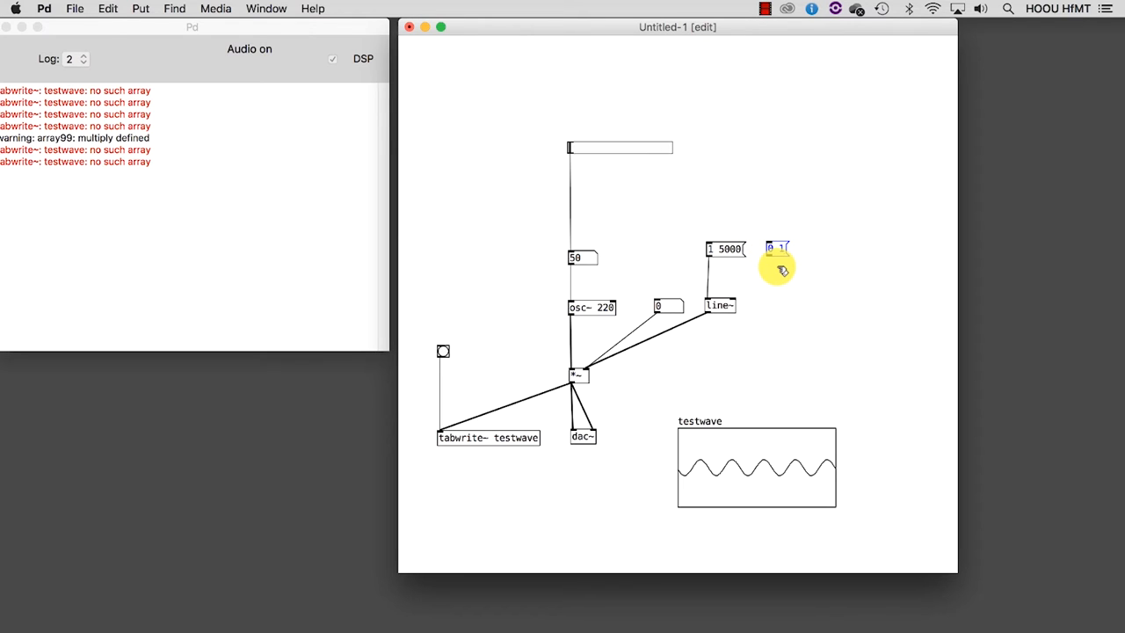
type("000")
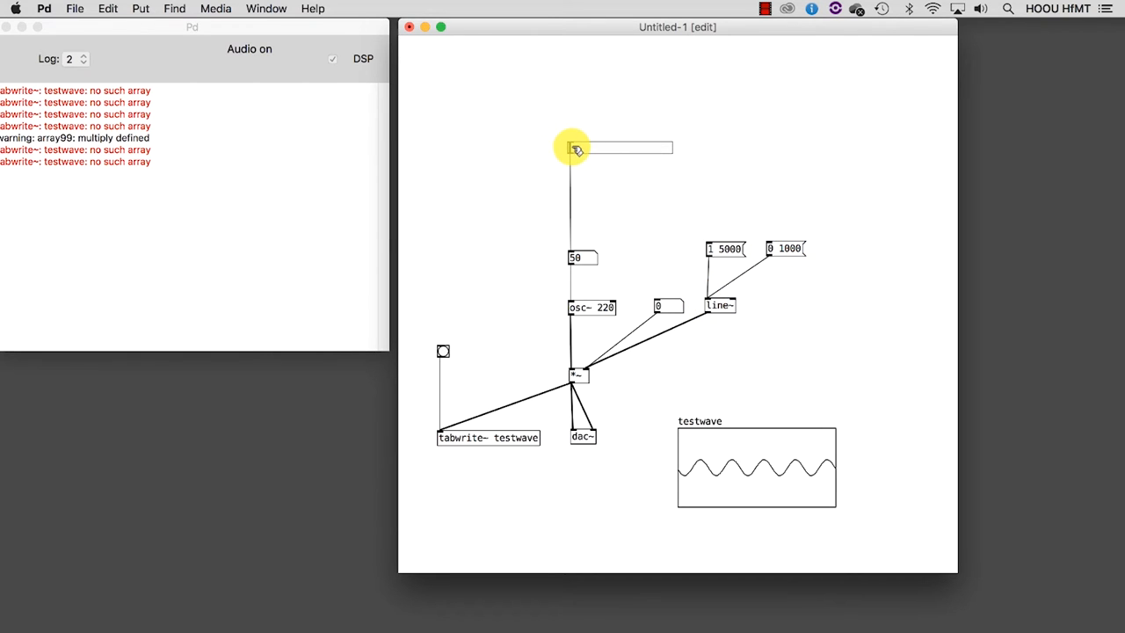
left_click_drag(594, 147, 594, 148)
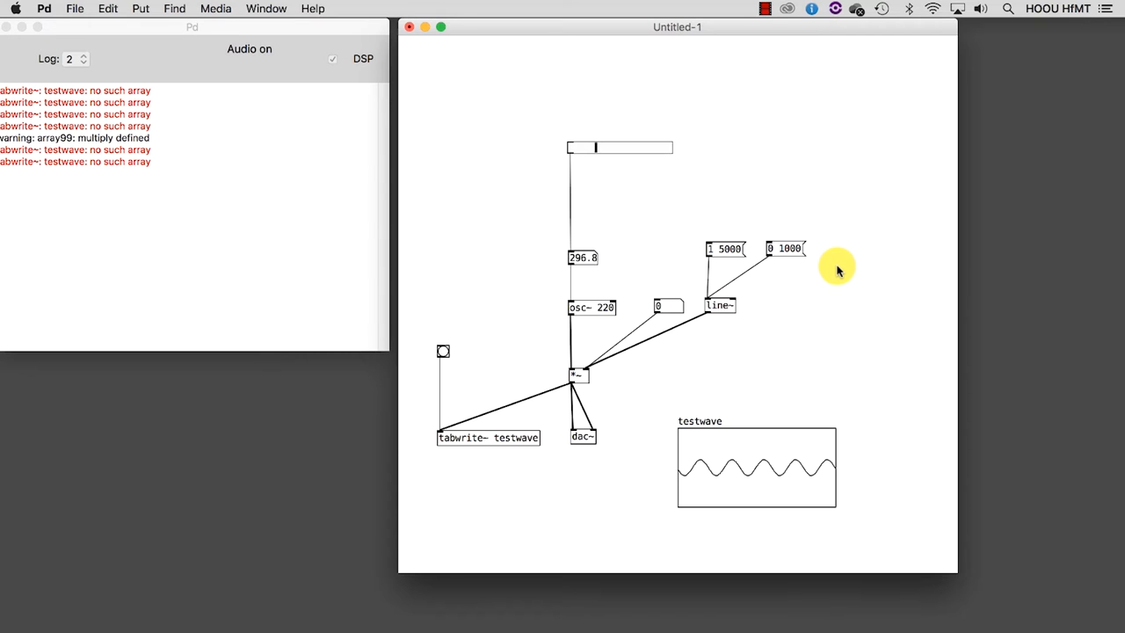
mouse_move(482, 155)
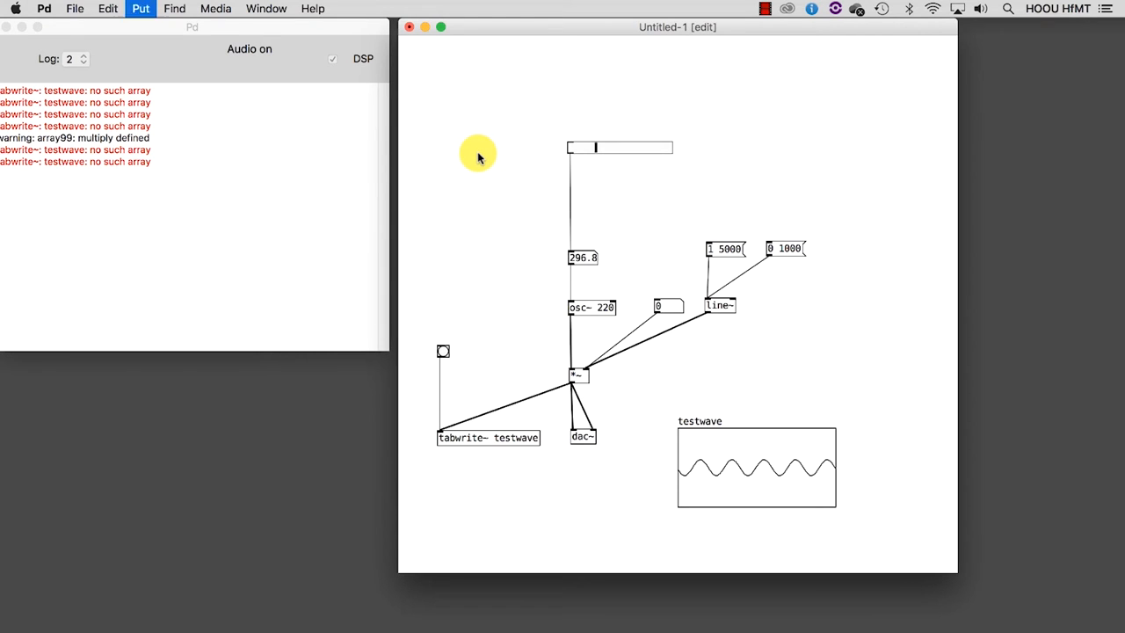
- Replace the frequency slider with a message box placed above the oscillator
left_click(140, 7)
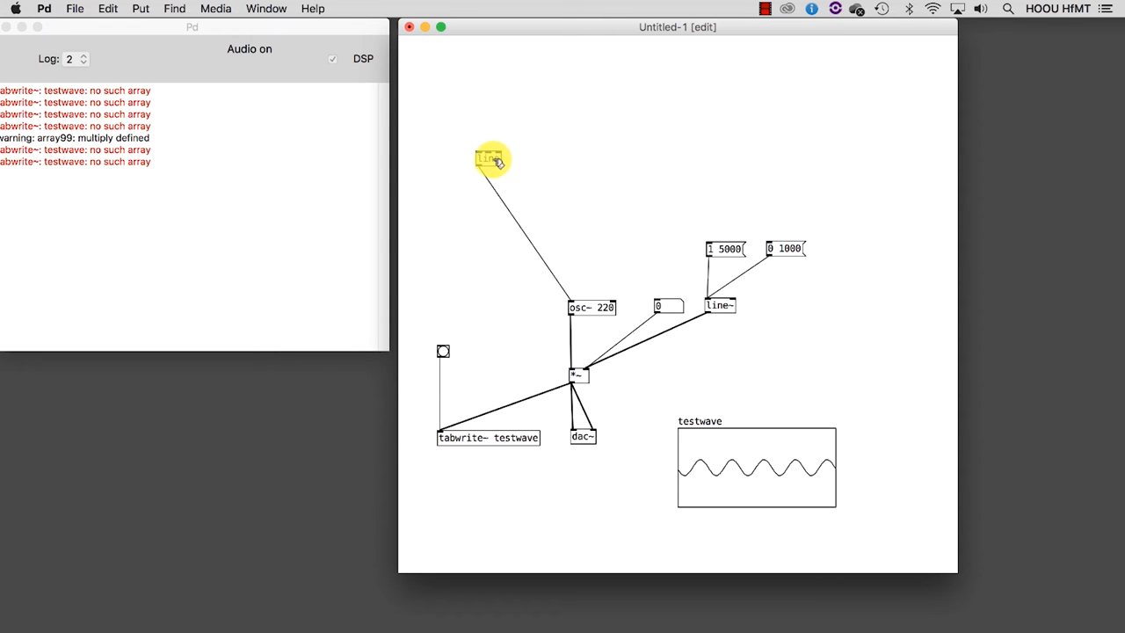
left_click_drag(489, 158, 577, 267)
type("1000 30")
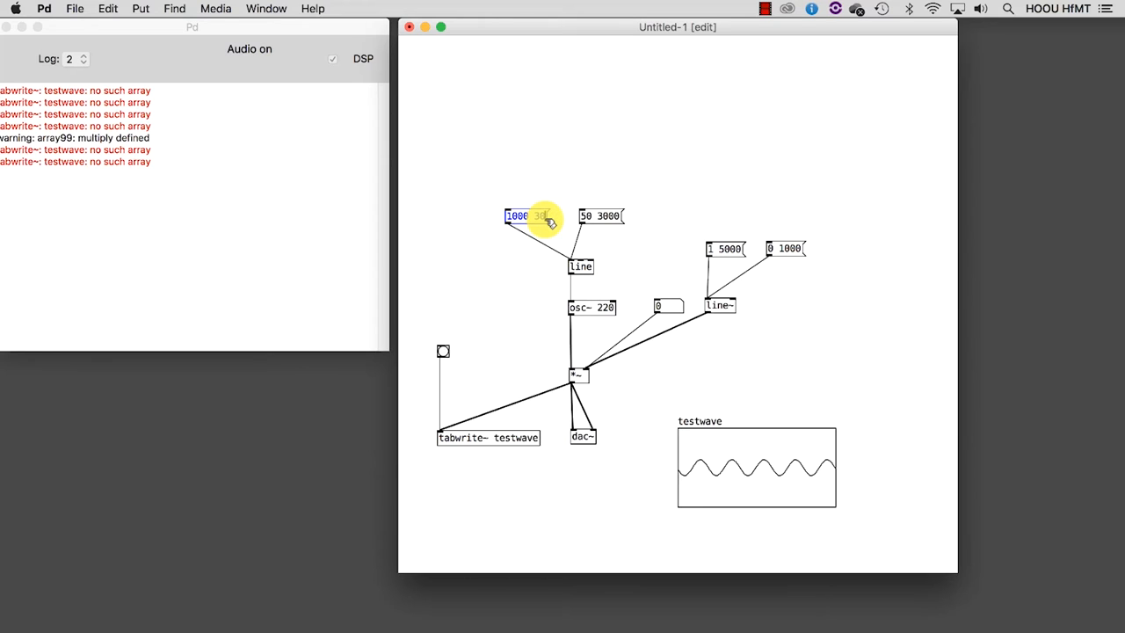
- Edit the 1000 message box so its ramp time becomes 30
left_click(601, 216)
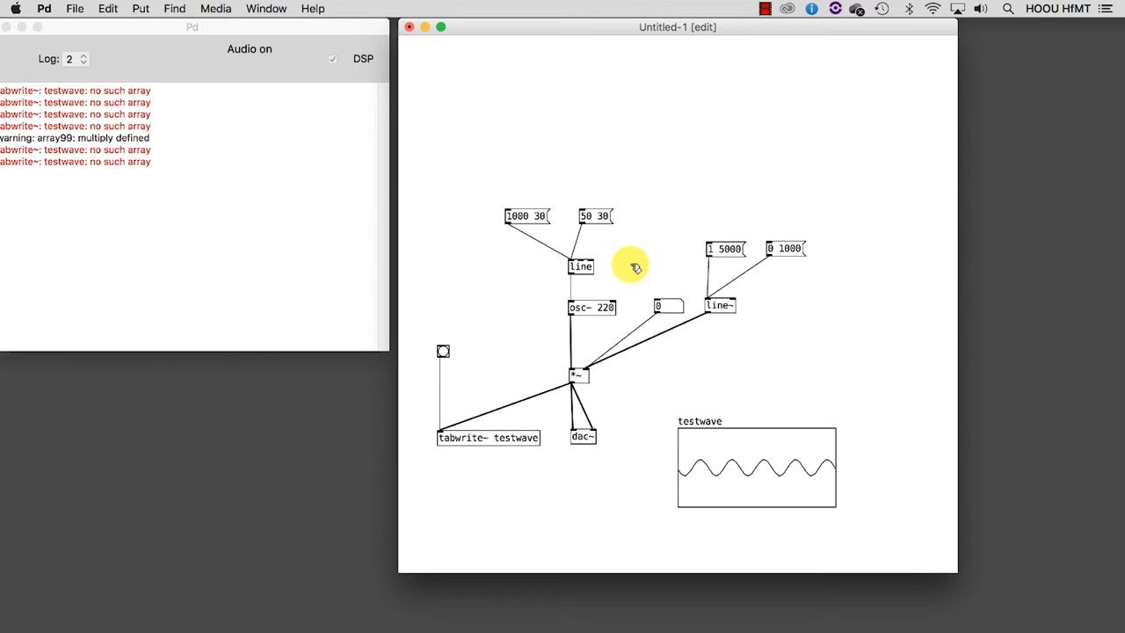
mouse_move(538, 120)
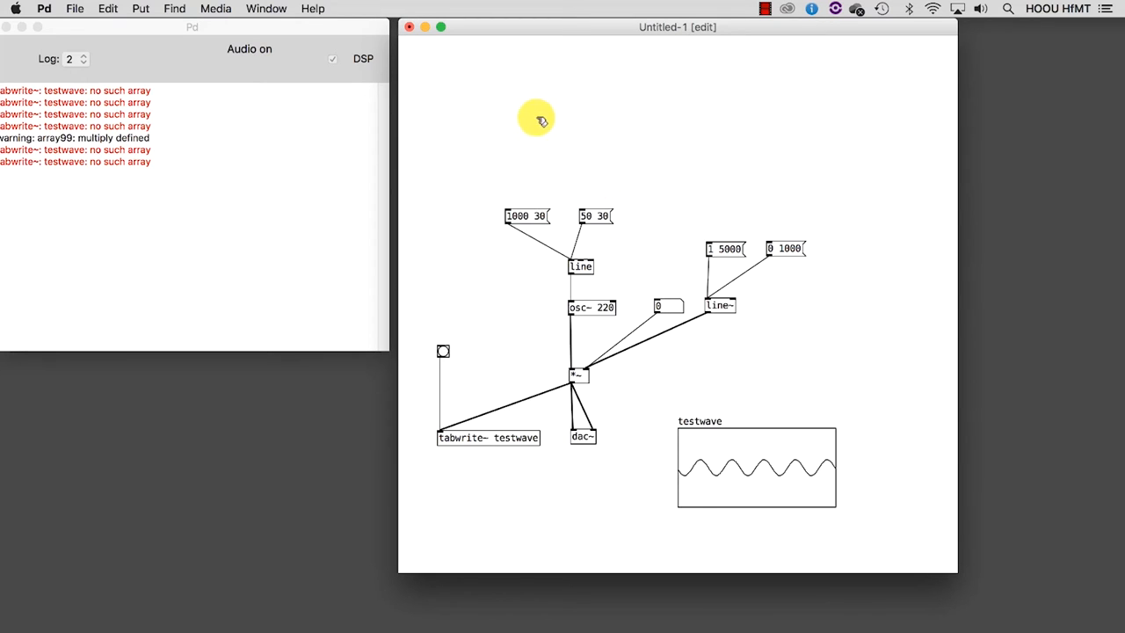
mouse_move(538, 119)
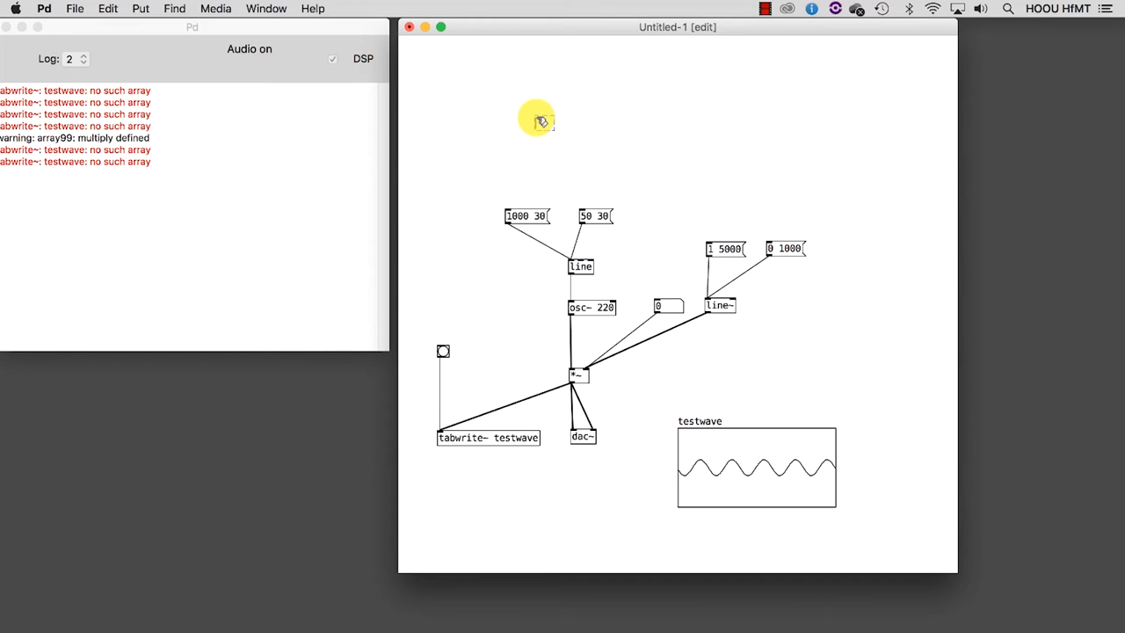
mouse_move(506, 109)
type("metro")
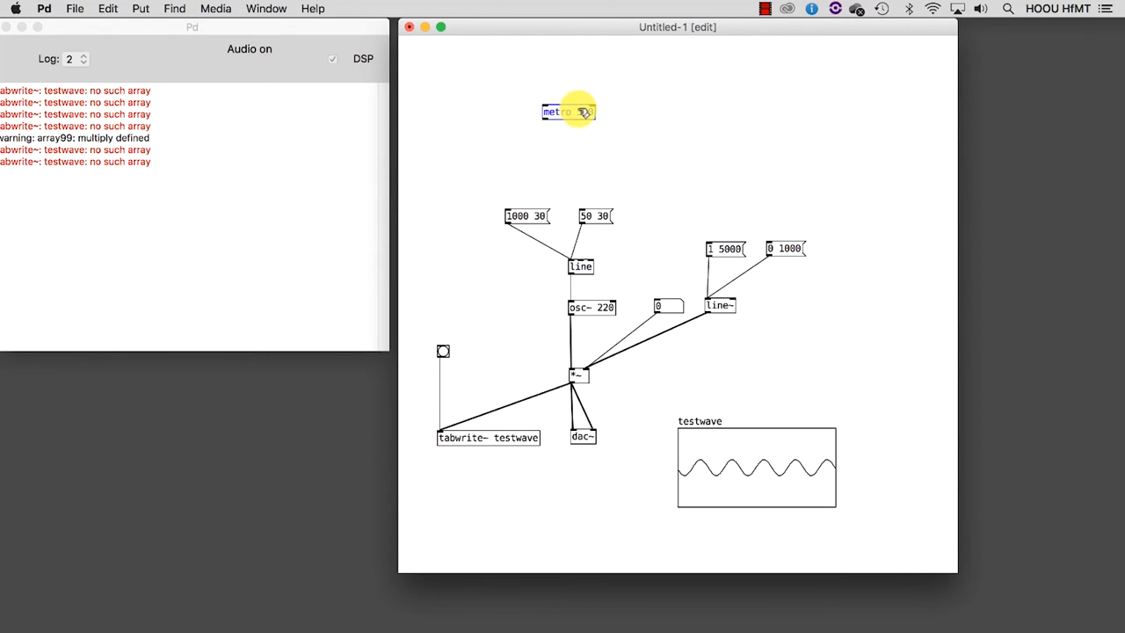
- Create a 'metro 500' object near the top of the patch
type("500")
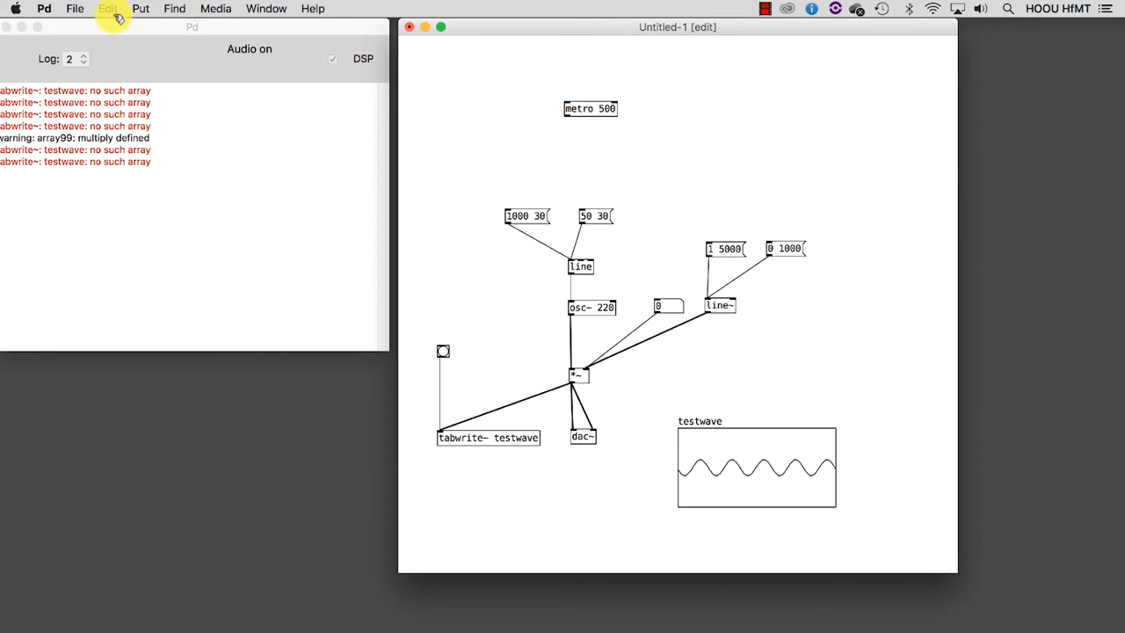
left_click(140, 7)
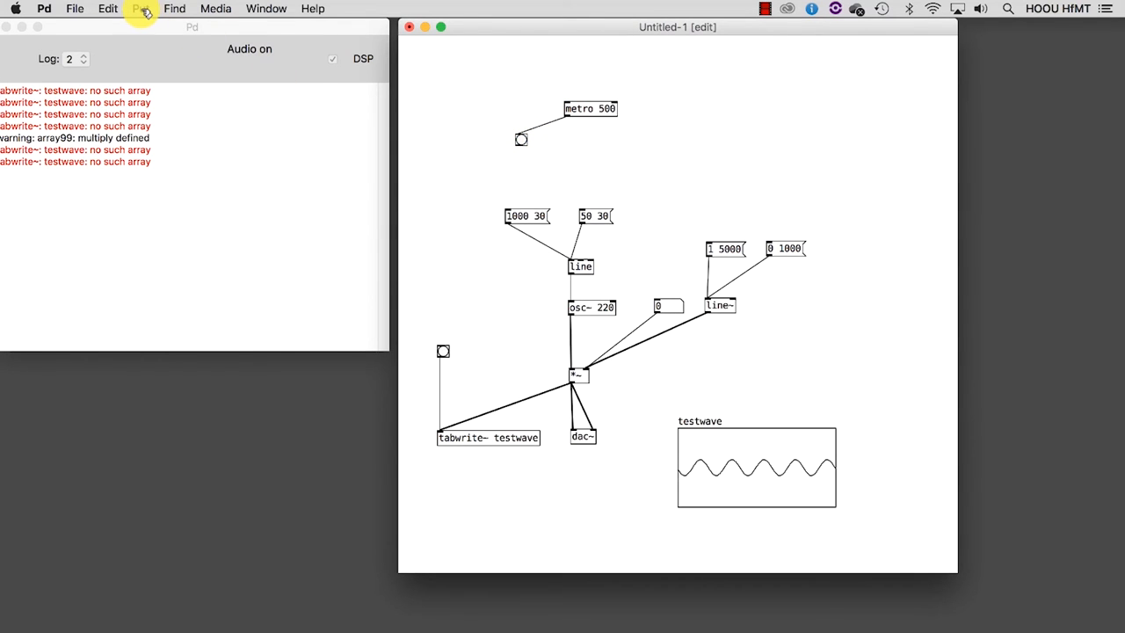
- Add an on/off toggle above metro 500 to switch the metronome
left_click(141, 7)
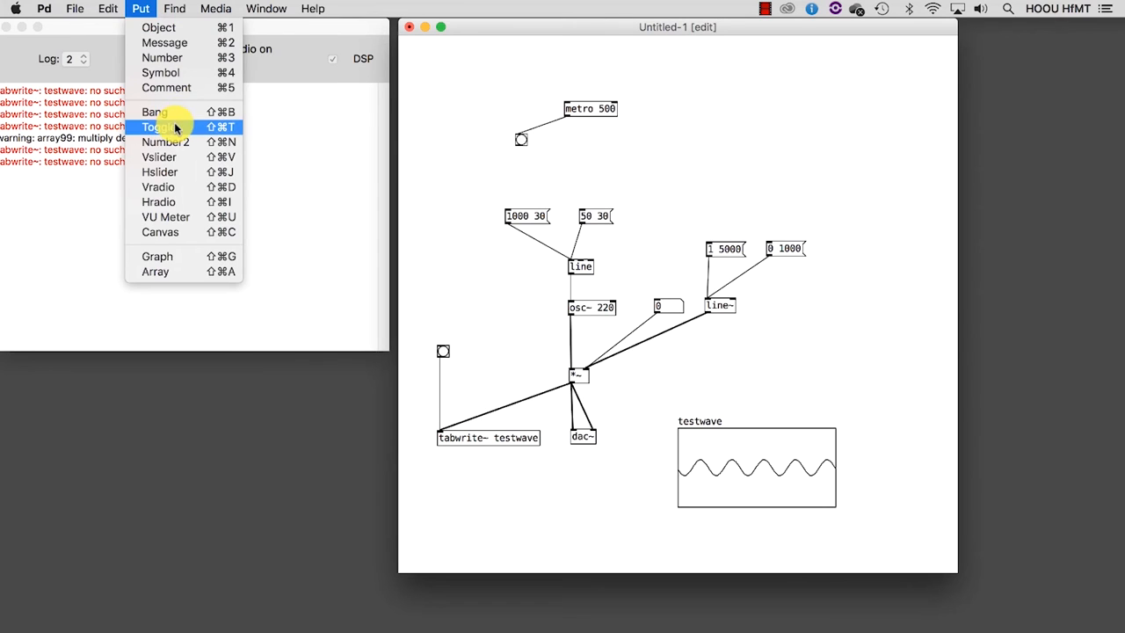
left_click(158, 127)
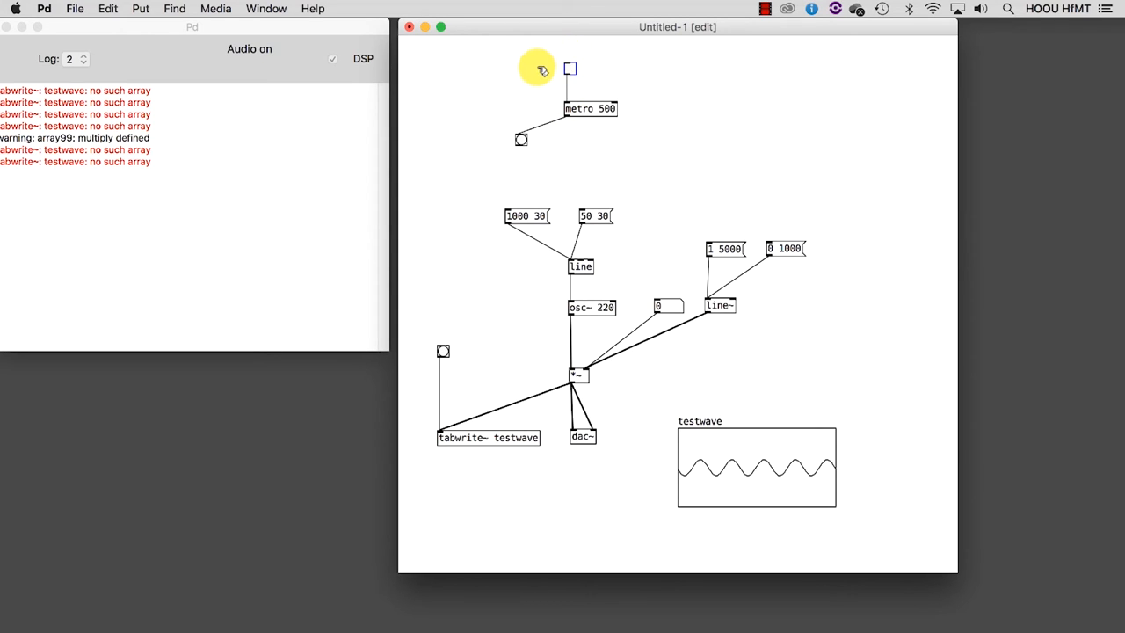
mouse_move(517, 70)
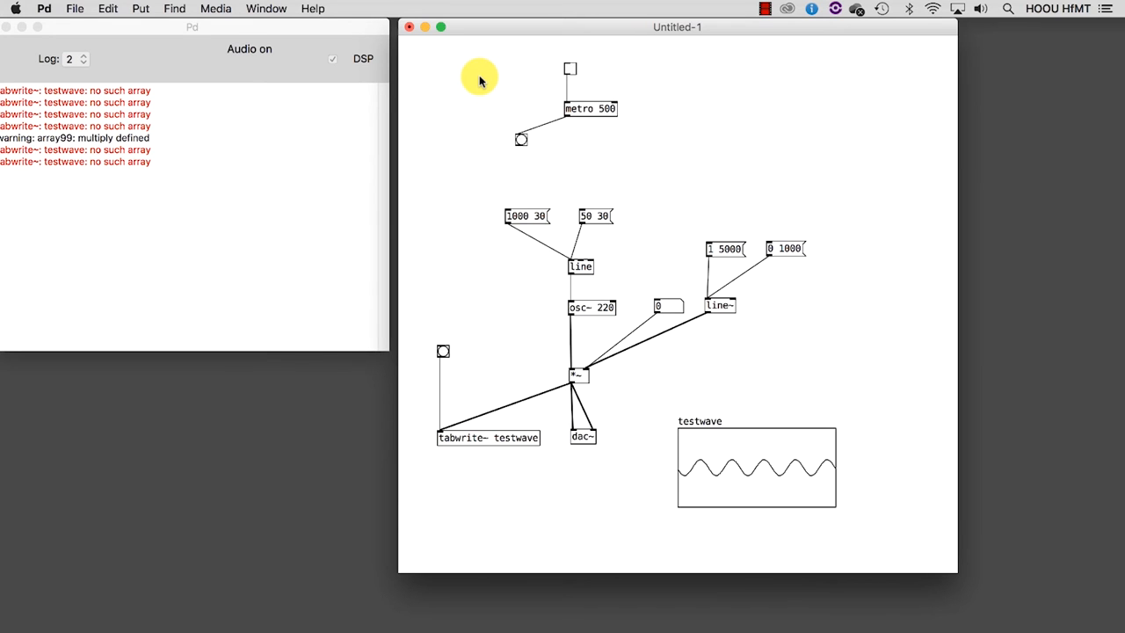
mouse_move(664, 77)
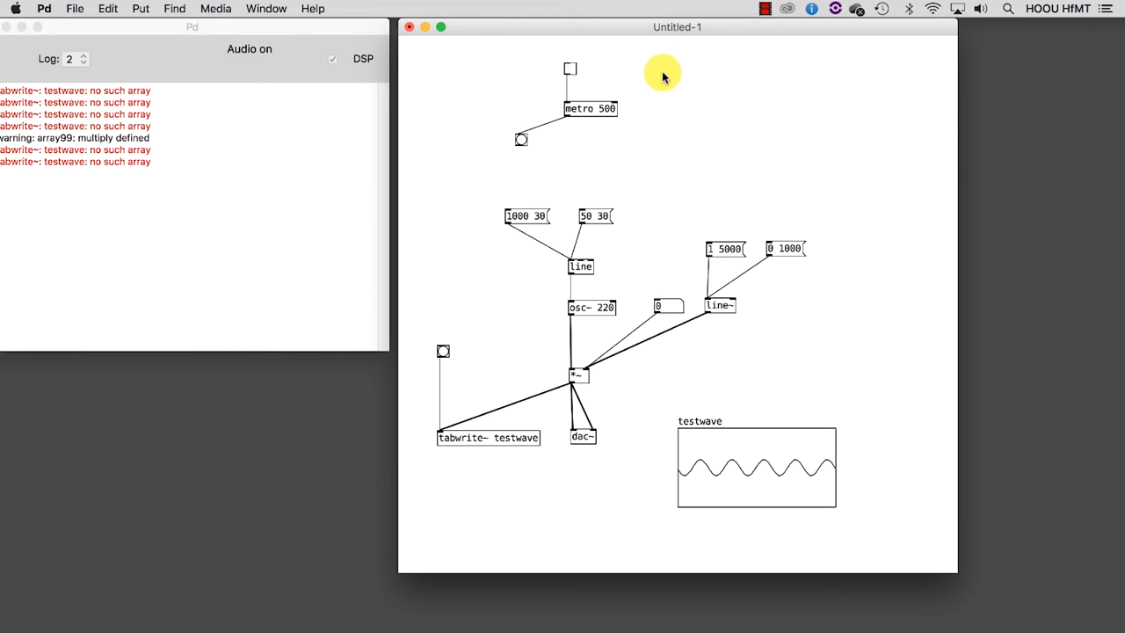
- Add a number box beside the toggle feeding metro 500's right inlet for tempo
left_click(665, 74)
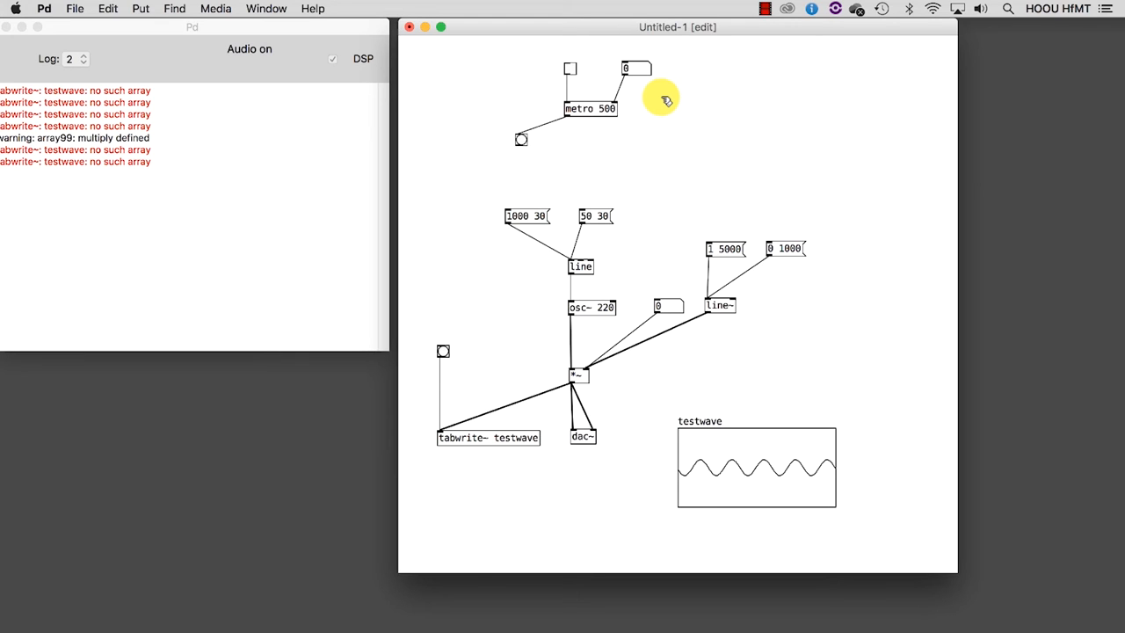
mouse_move(520, 144)
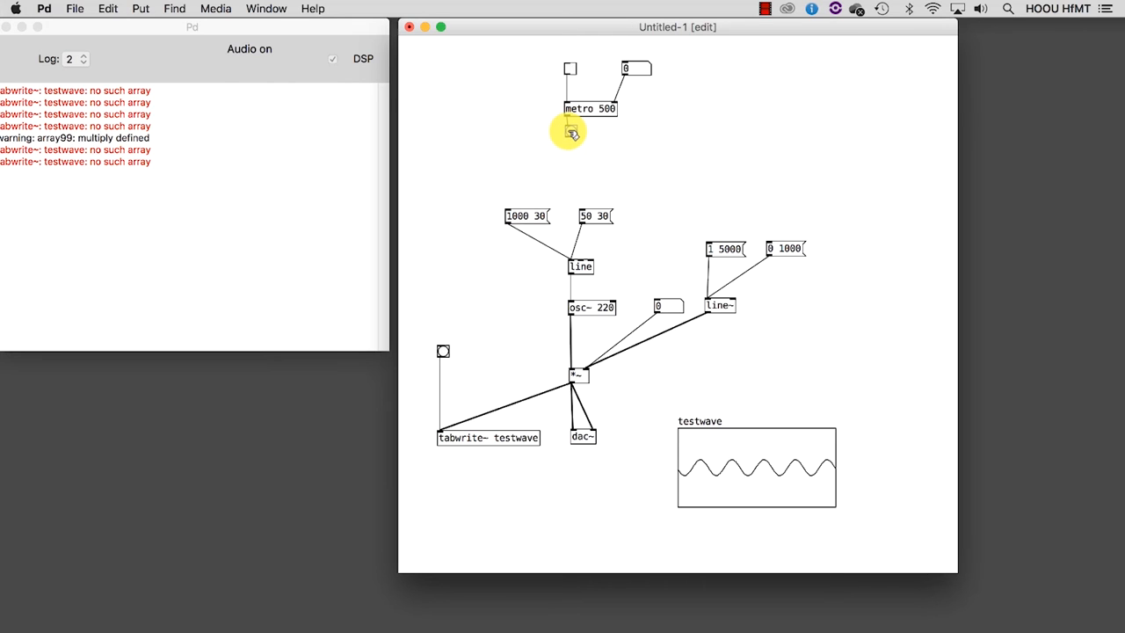
- Add a toggle and number box chain below the metro and start a new select object
left_click(140, 7)
type("select")
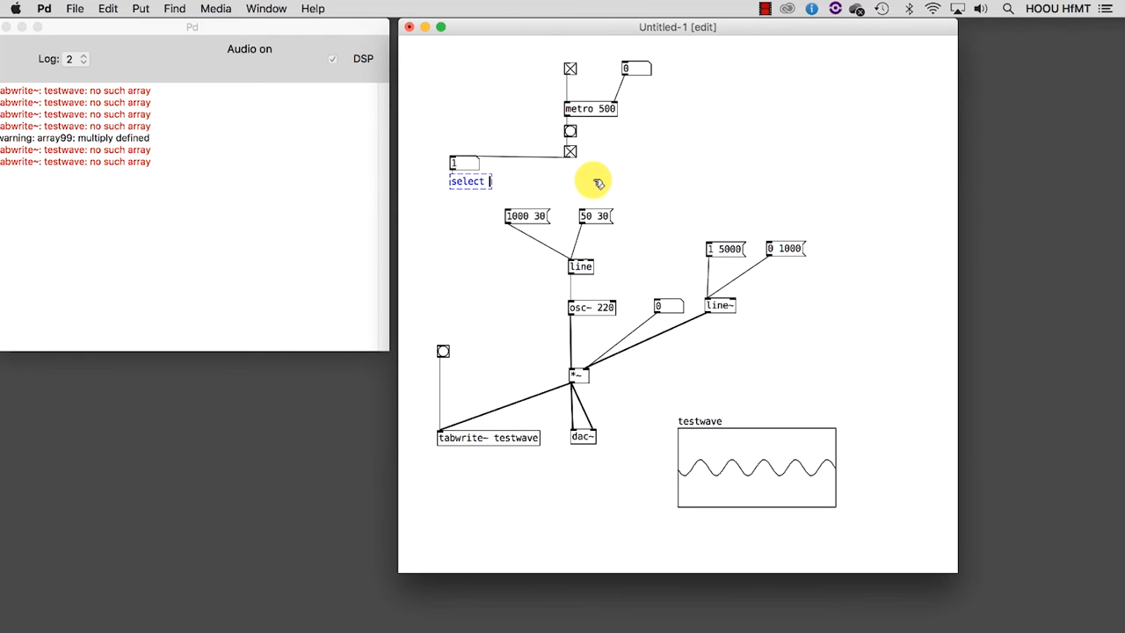
- Finish the object as 'select 1 0' and place bangs under its outlets
type("1")
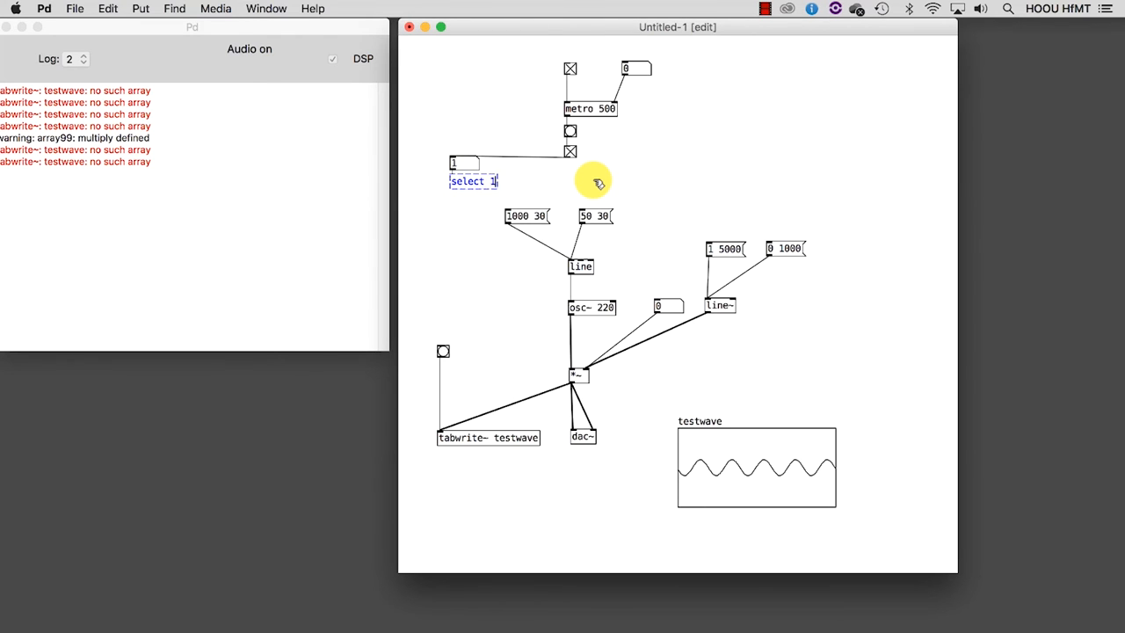
type("0")
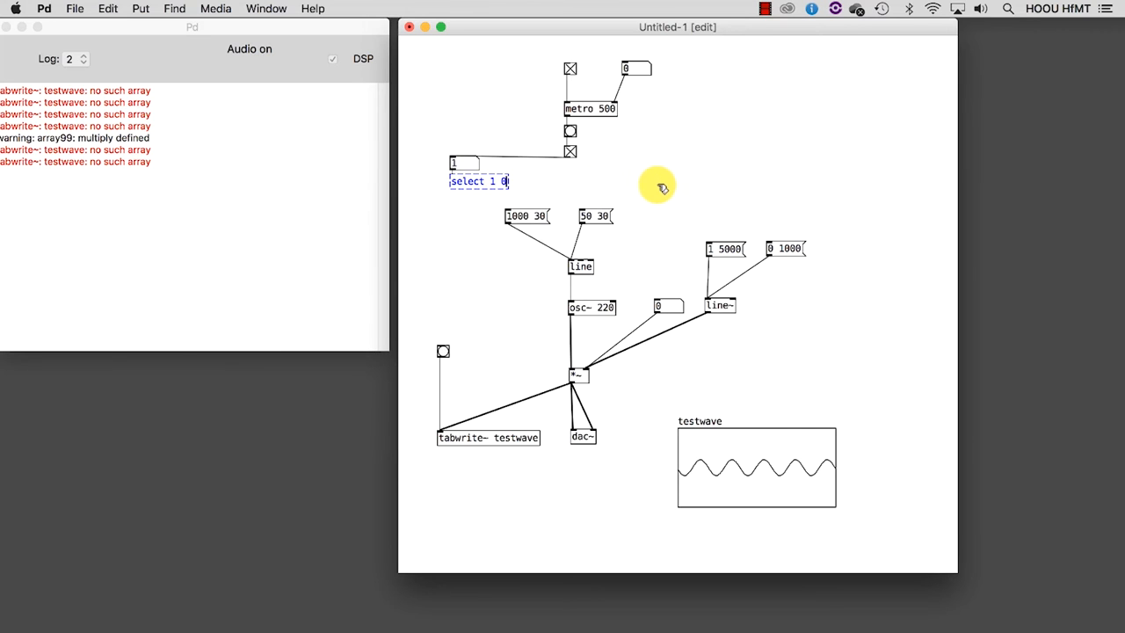
left_click(661, 186)
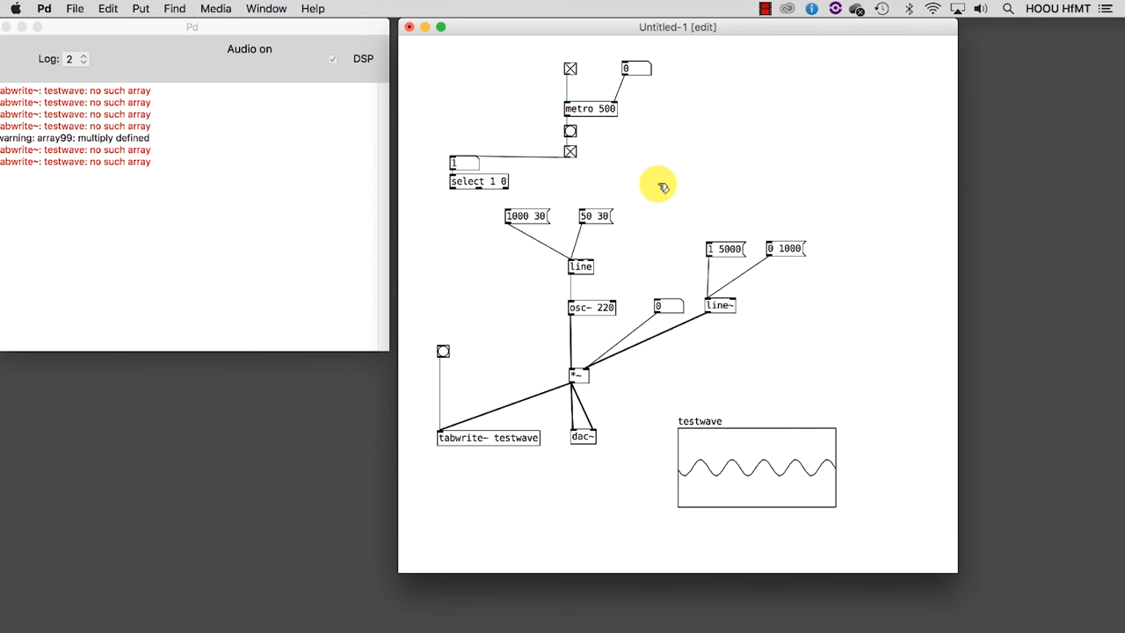
mouse_move(665, 209)
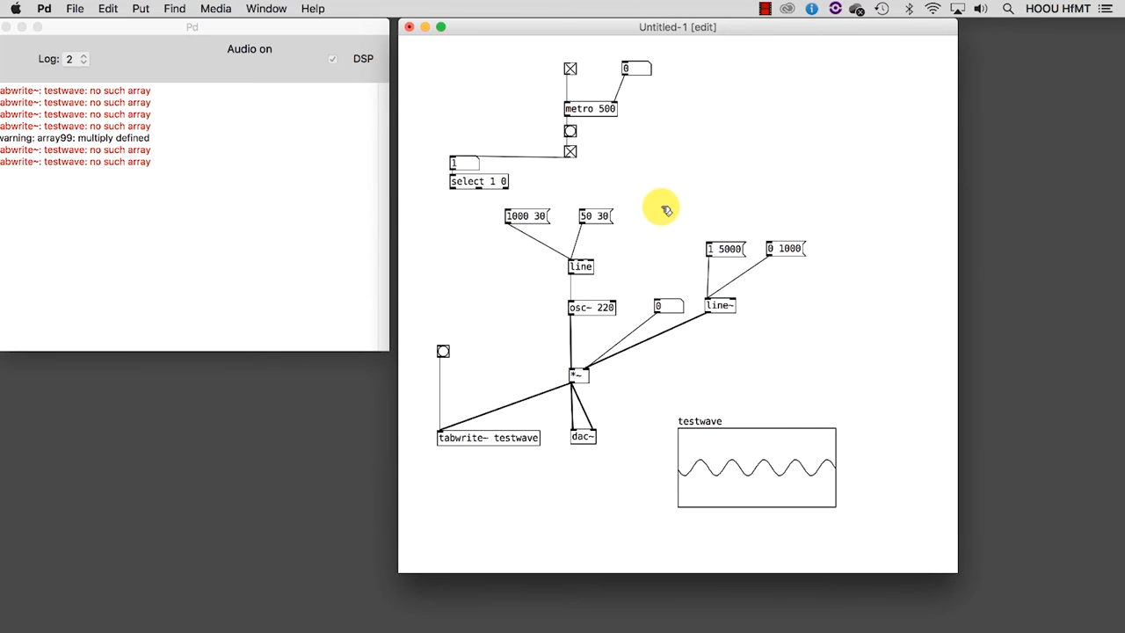
mouse_move(471, 208)
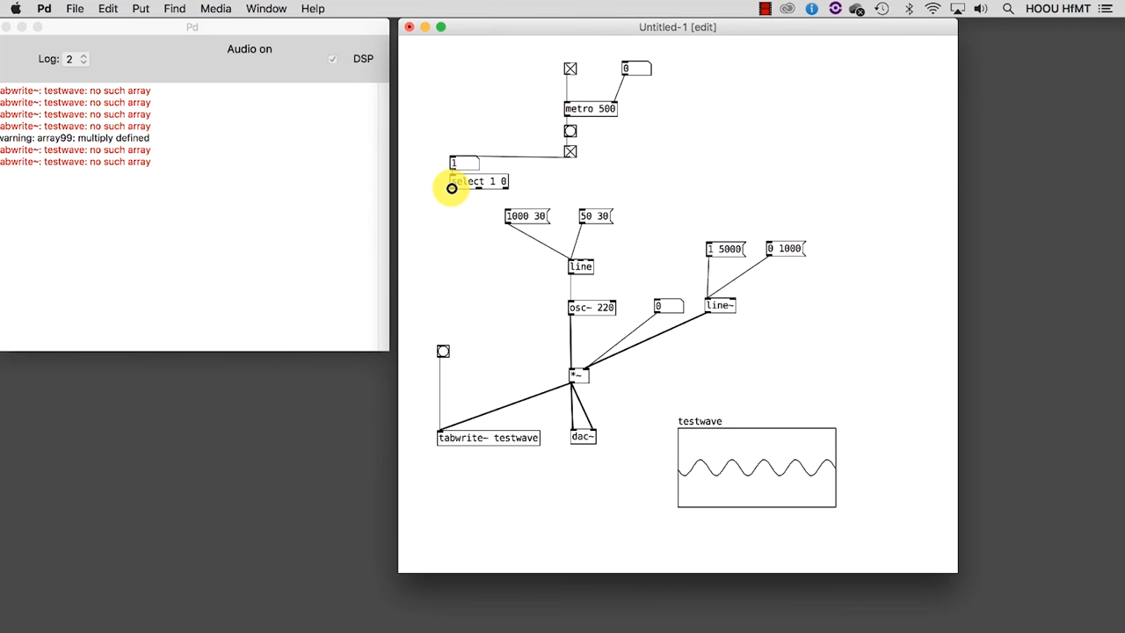
mouse_move(439, 235)
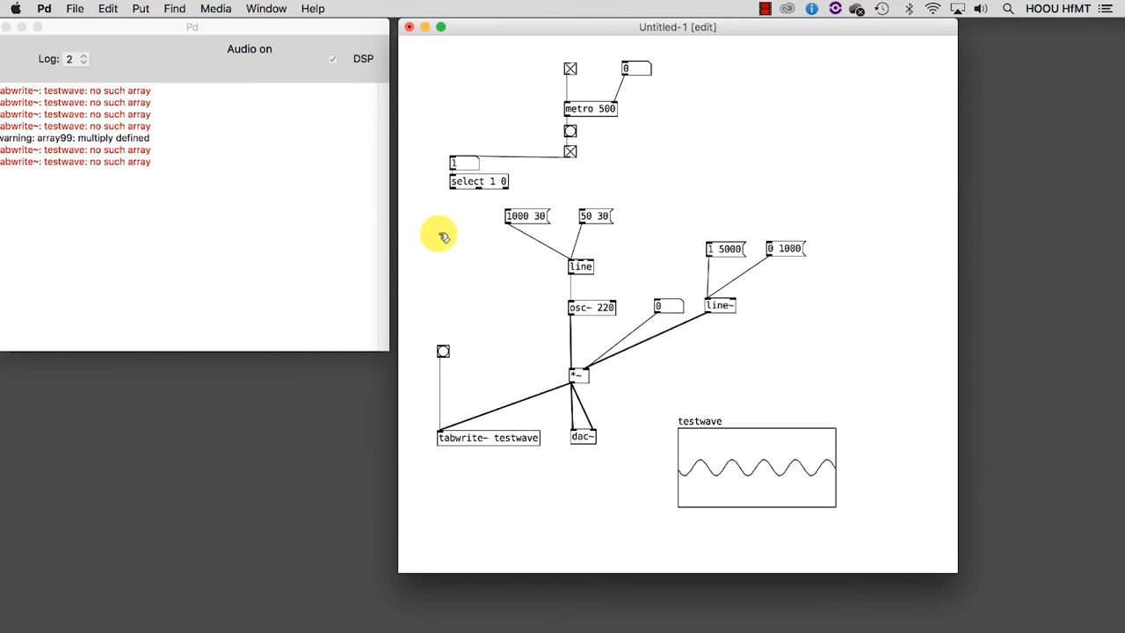
left_click(140, 7)
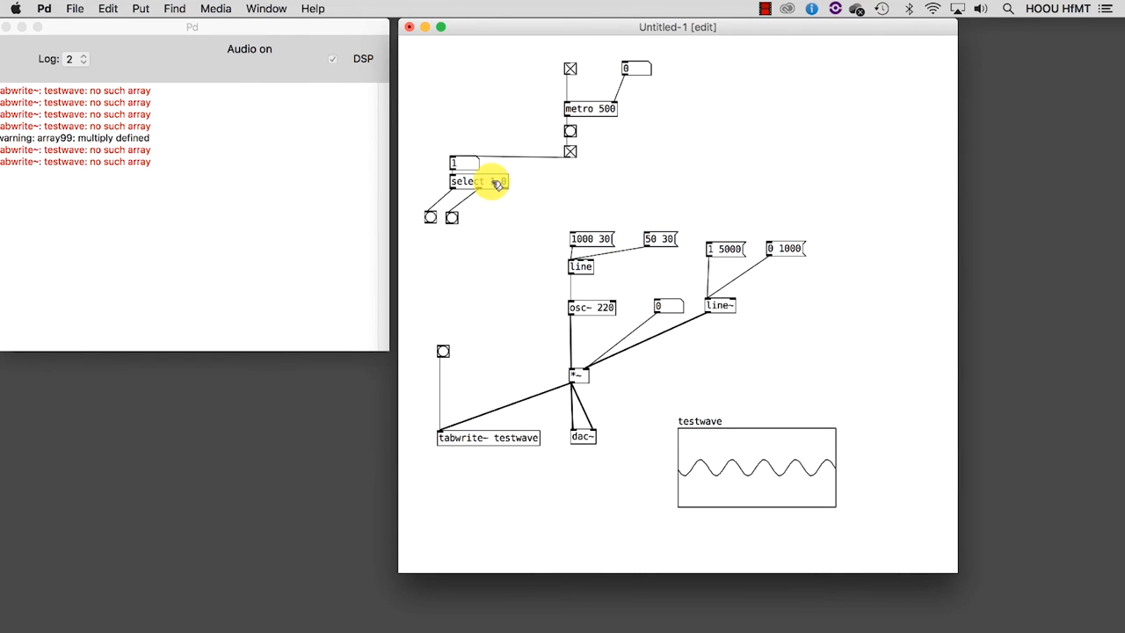
- Bring up the select-help.pd patch from the select 1 0 object's context menu
right_click(492, 181)
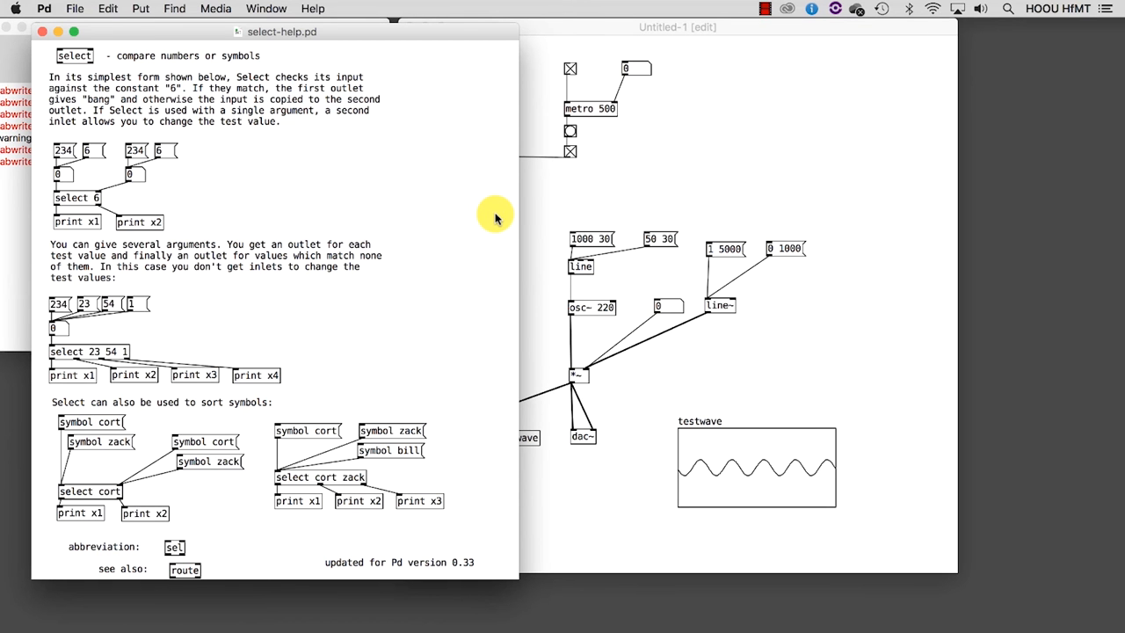
mouse_move(433, 283)
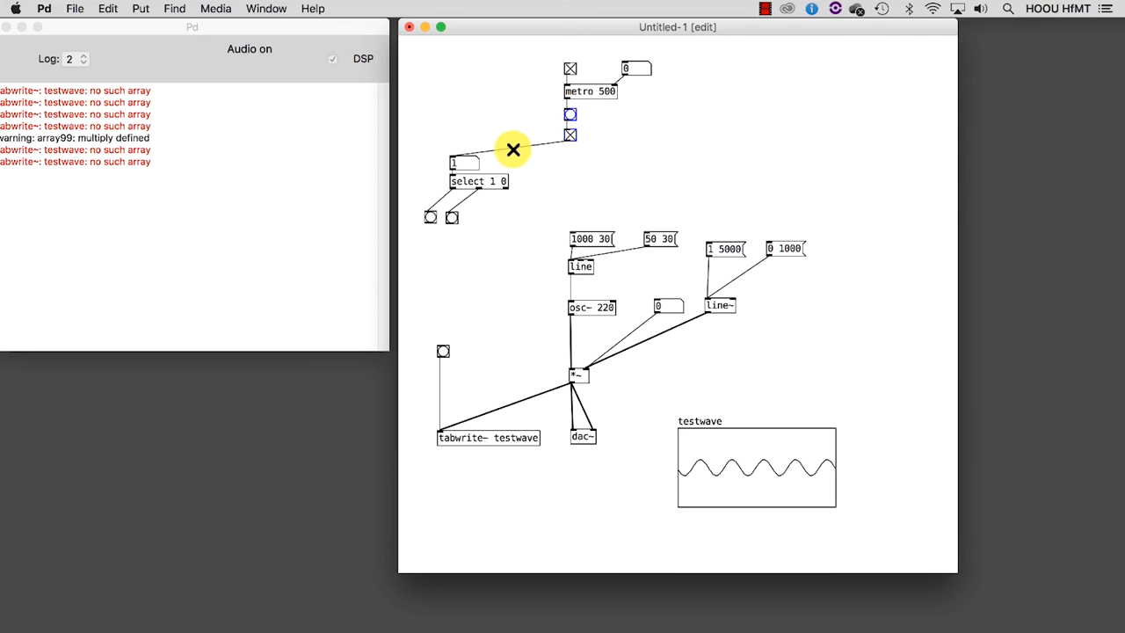
- Select the old connection from the select object so it can be removed
left_click(478, 181)
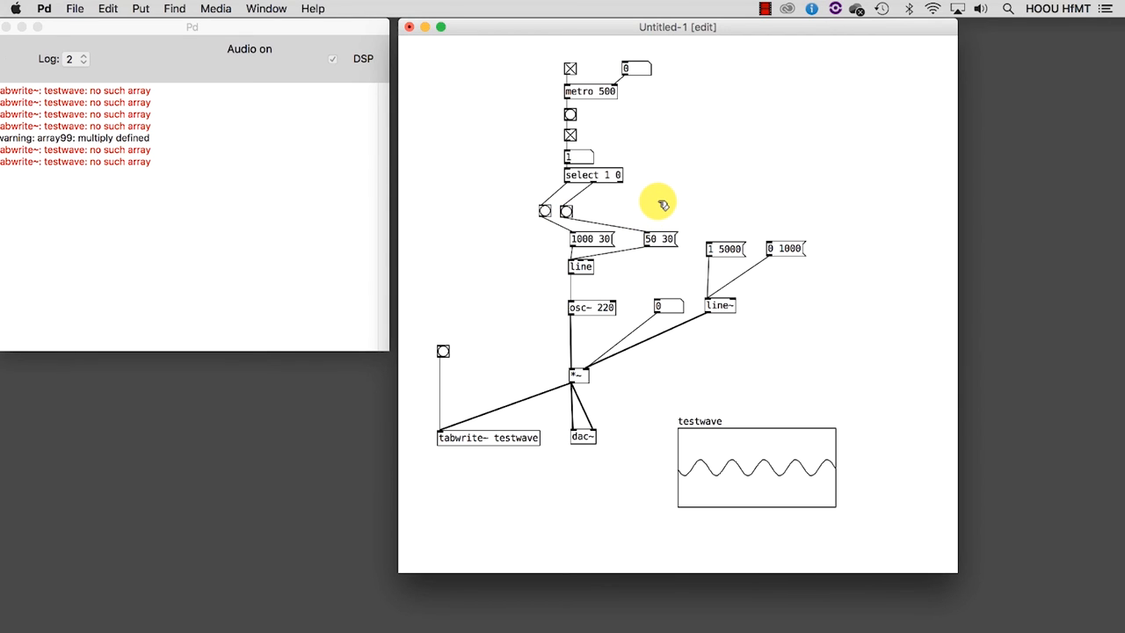
mouse_move(788, 195)
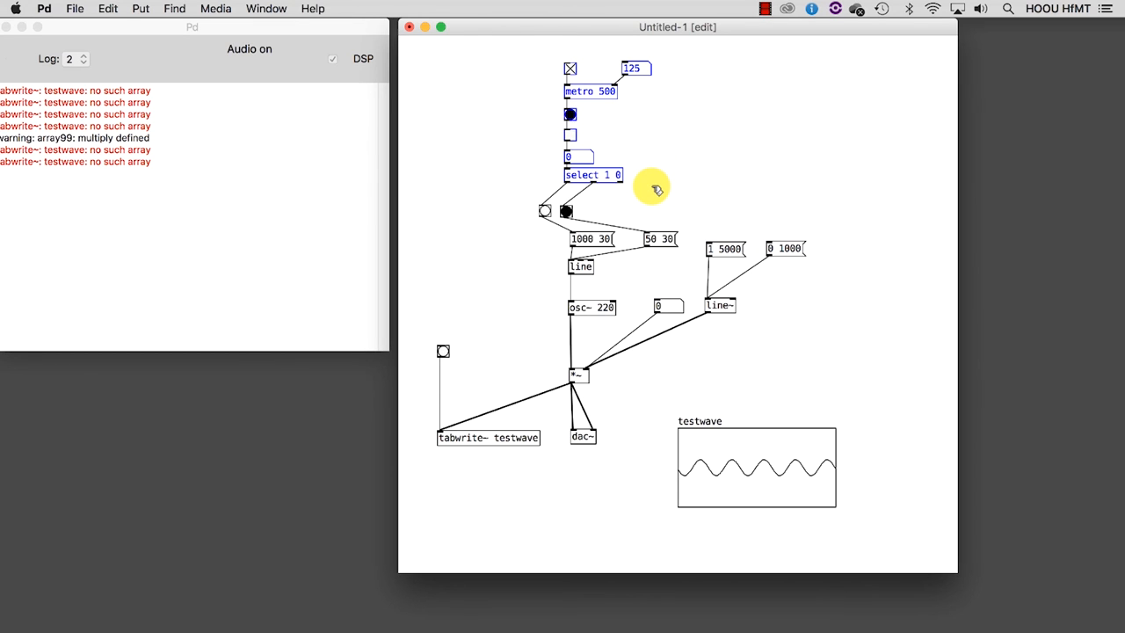
mouse_move(720, 179)
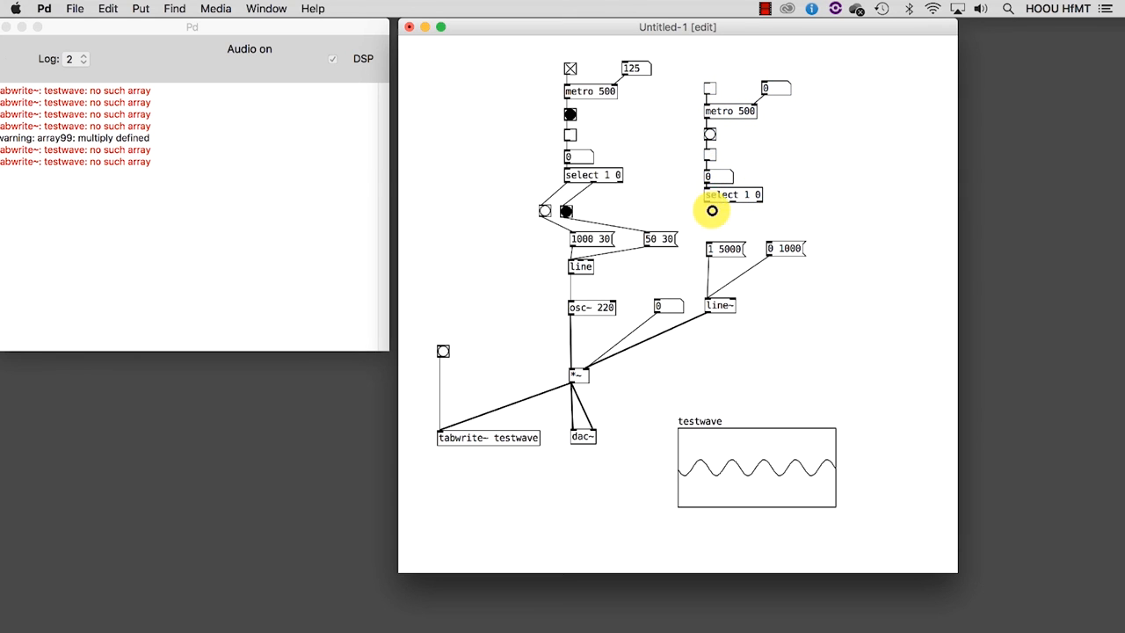
mouse_move(707, 246)
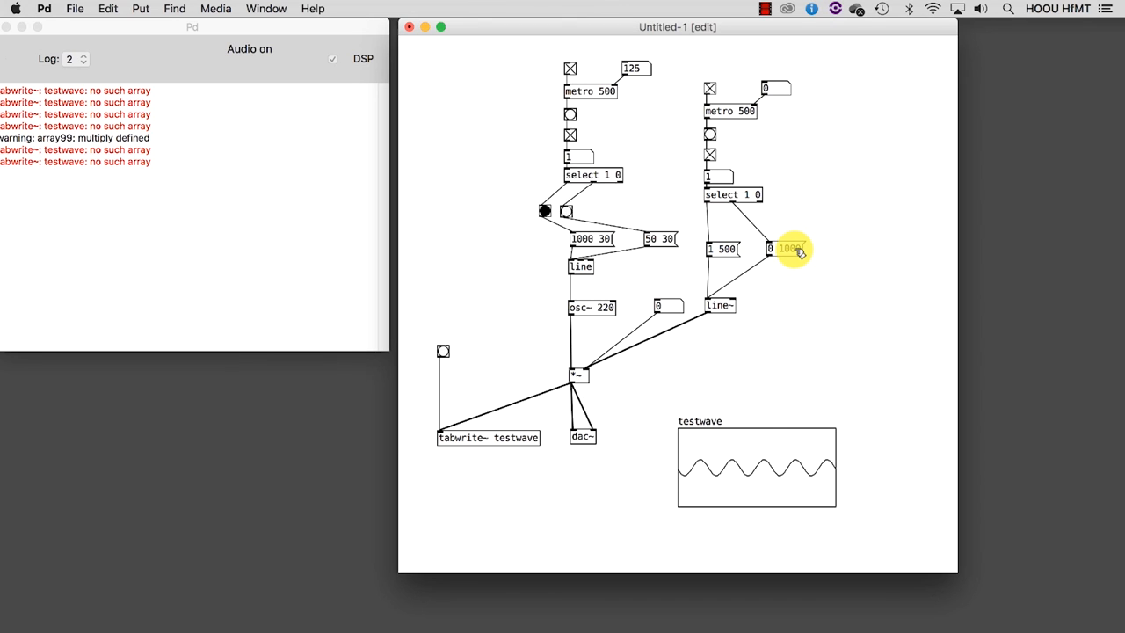
- Edit the second volume message to read 0 33 and confirm it
left_click(784, 250)
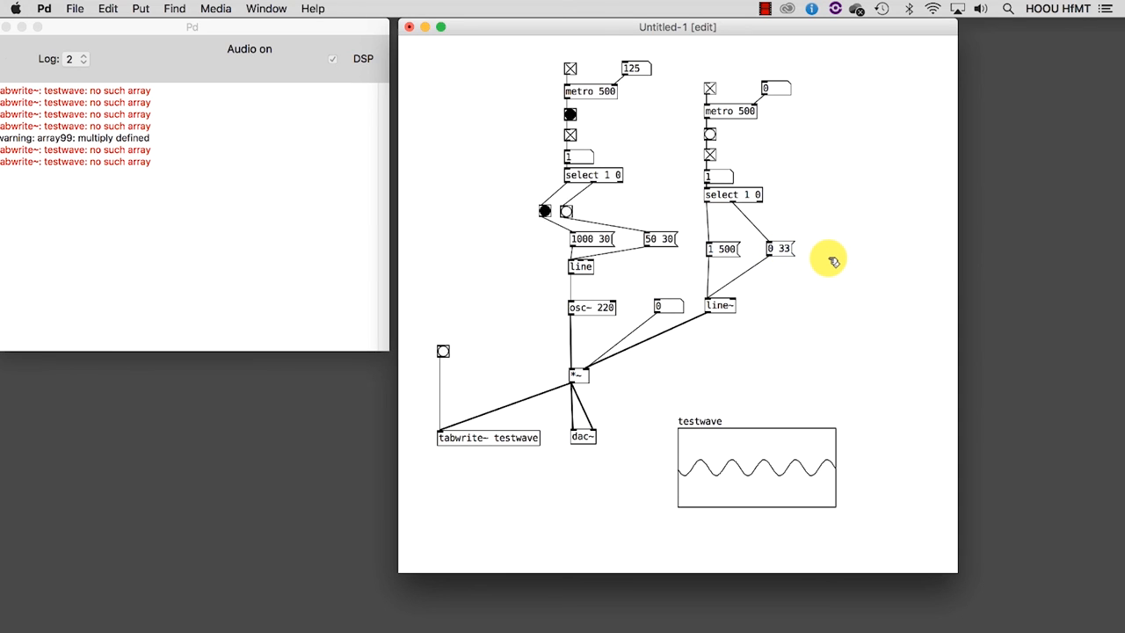
left_click(569, 114)
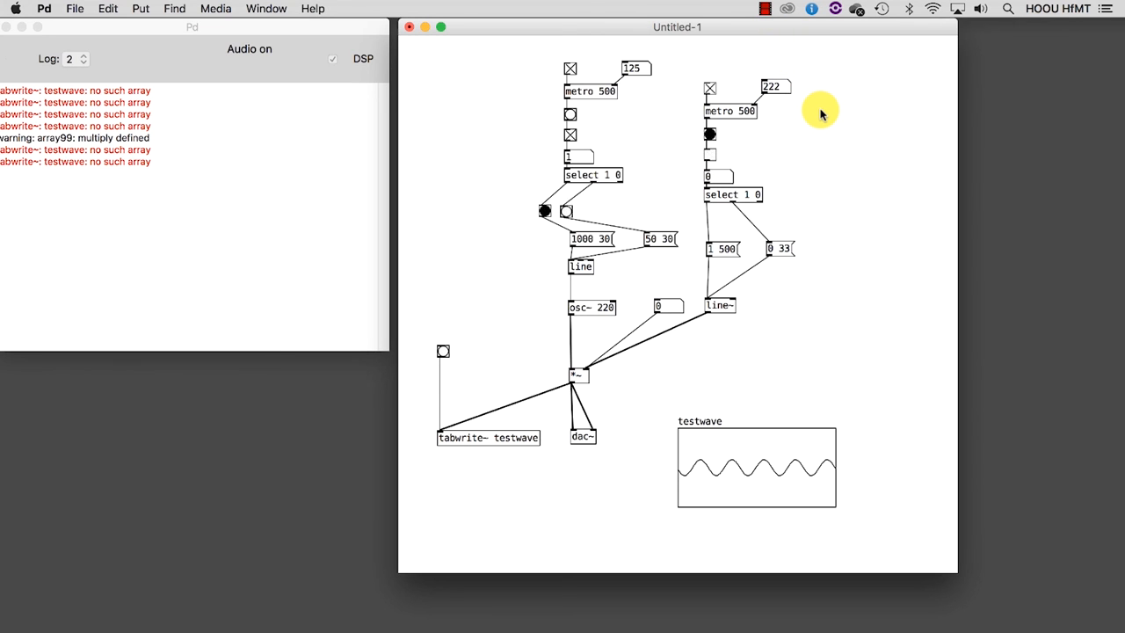
- Remove the standalone bang and wire the metro 500 bang into tabwrite~ testwave
left_click(711, 155)
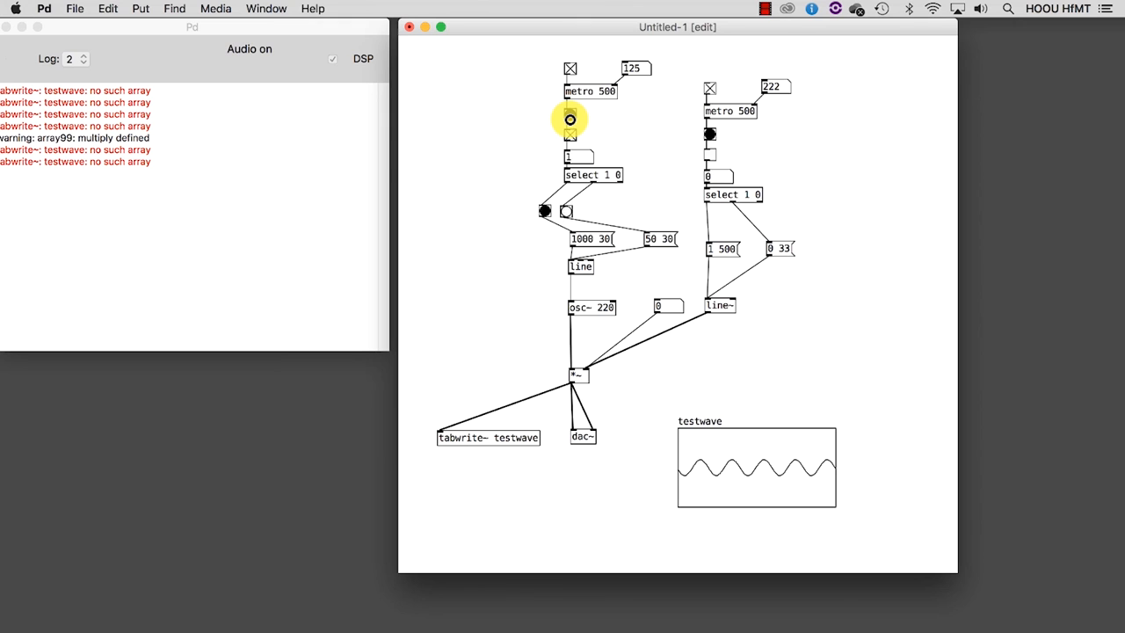
left_click_drag(569, 126, 443, 431)
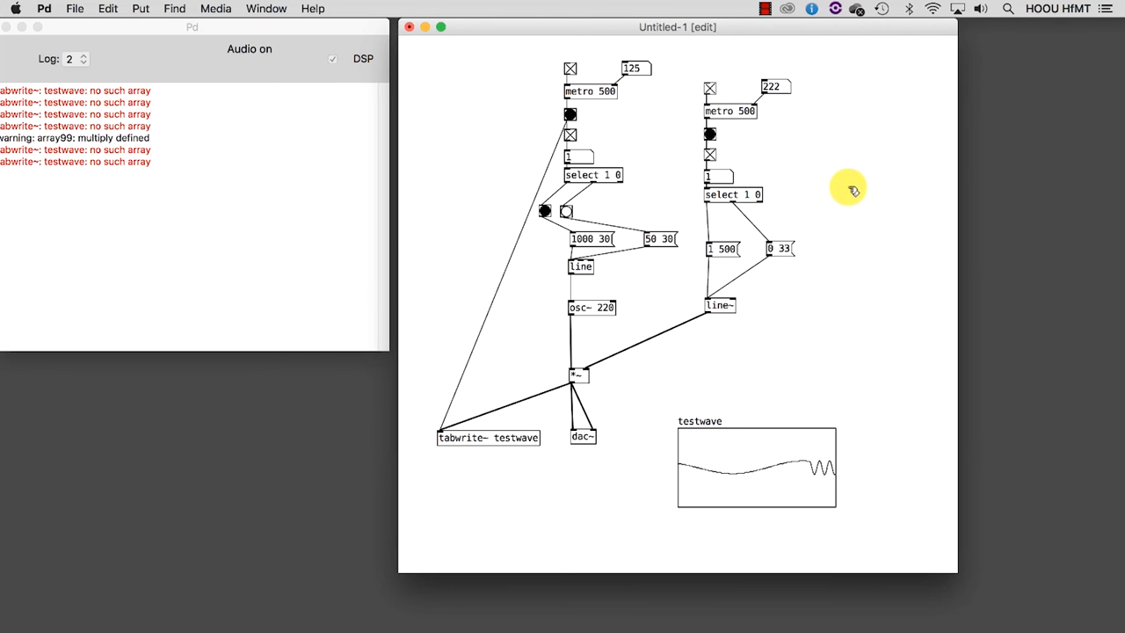
- Toggle the volume rhythm chain off and on to test the waveform redraw
left_click(711, 86)
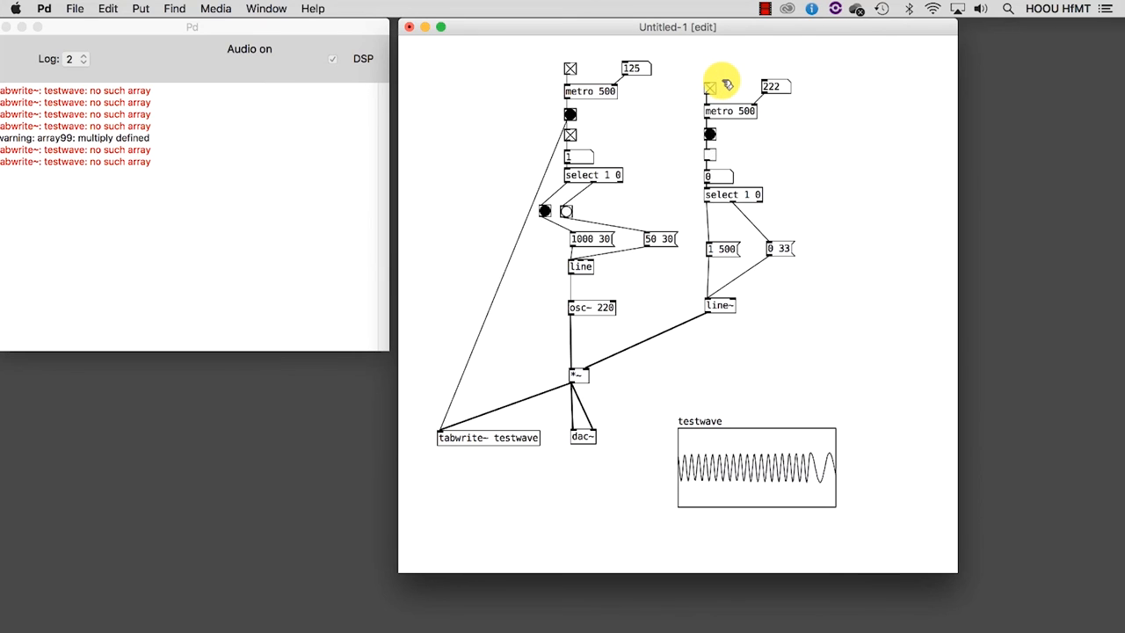
left_click(711, 87)
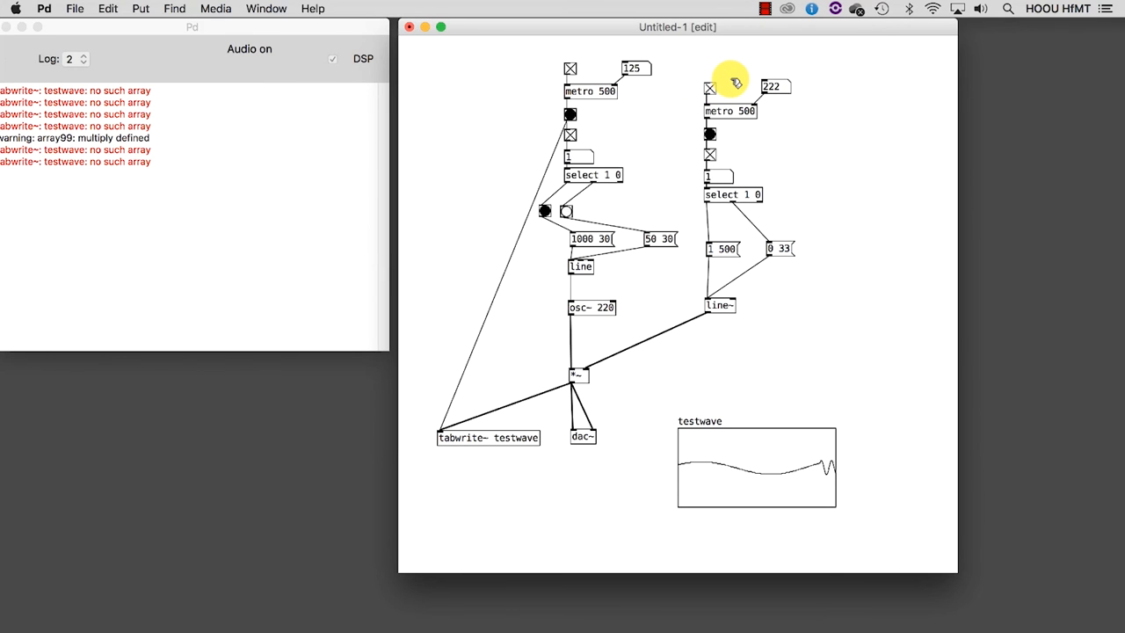